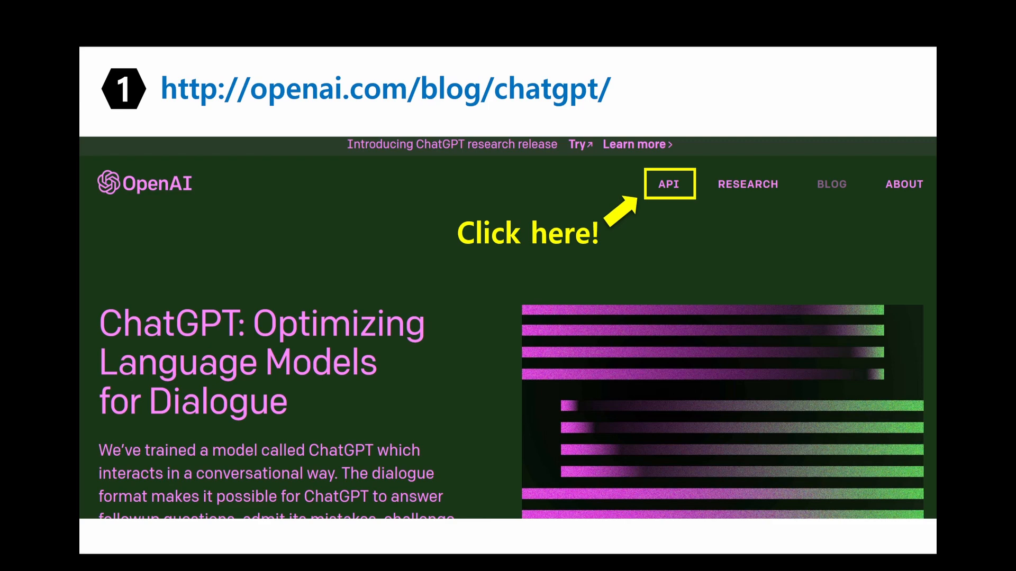
- Advance the slideshow to slide 6 with the 'OpenAI in Excel' YouTube link
left_click(668, 184)
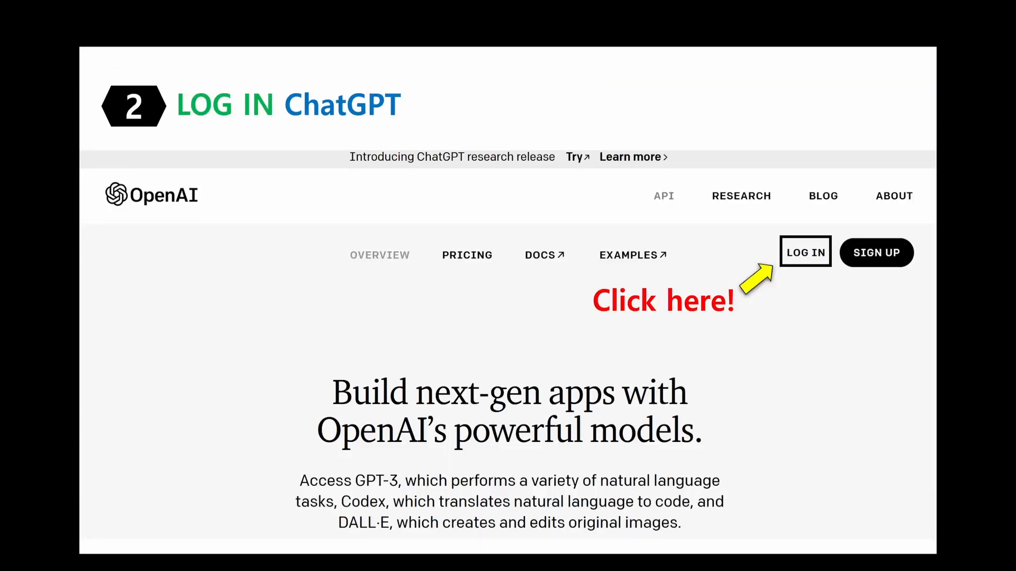
left_click(805, 252)
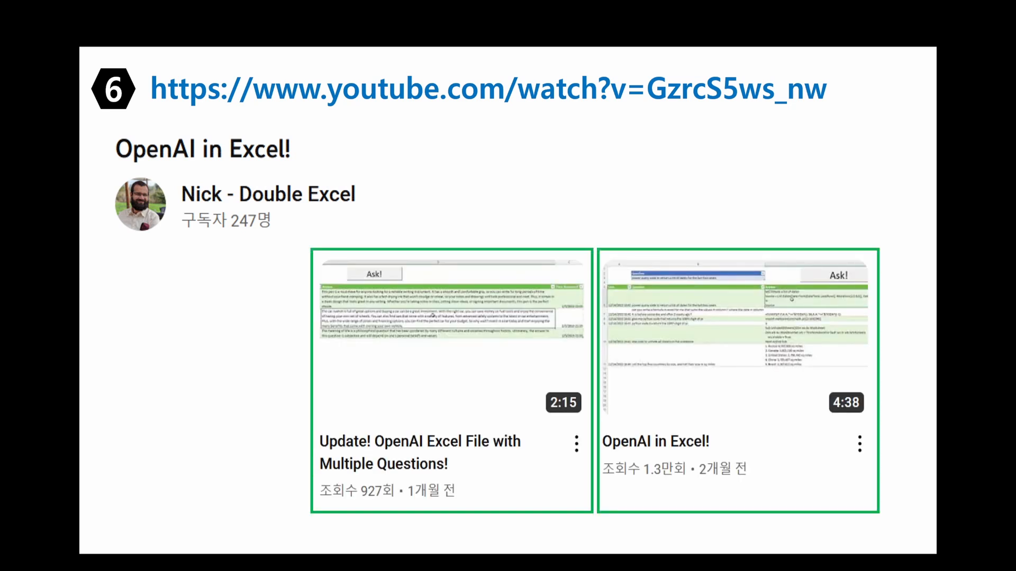
mouse_move(238, 541)
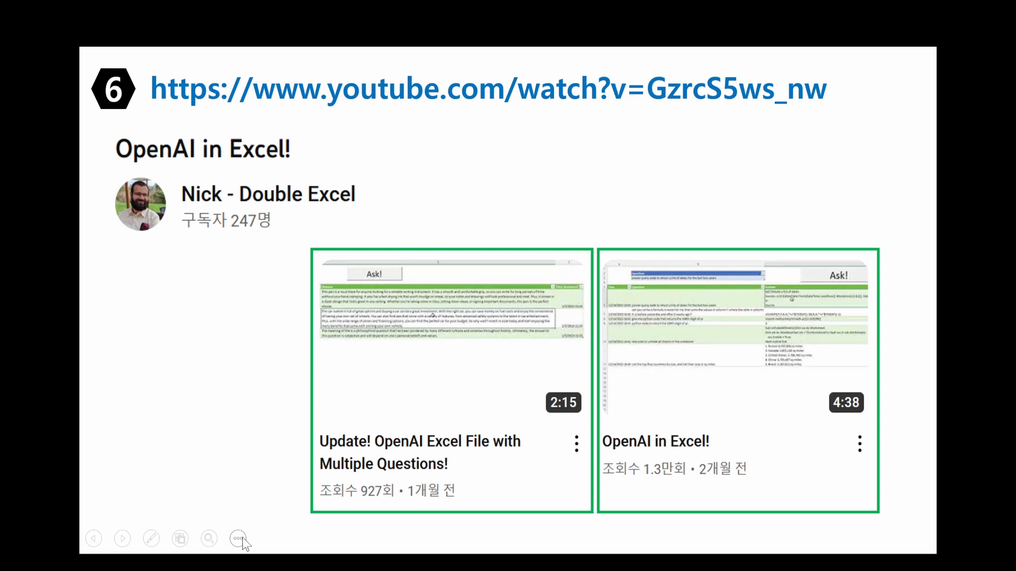
- Advance to the 'Unlock Power Query Security in Excel' slide
left_click(122, 538)
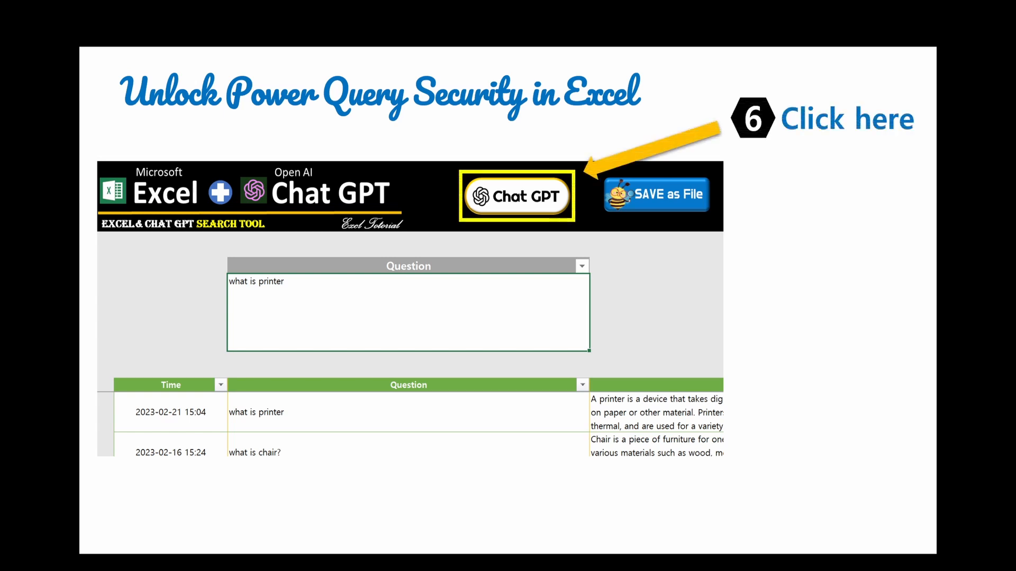
left_click(517, 195)
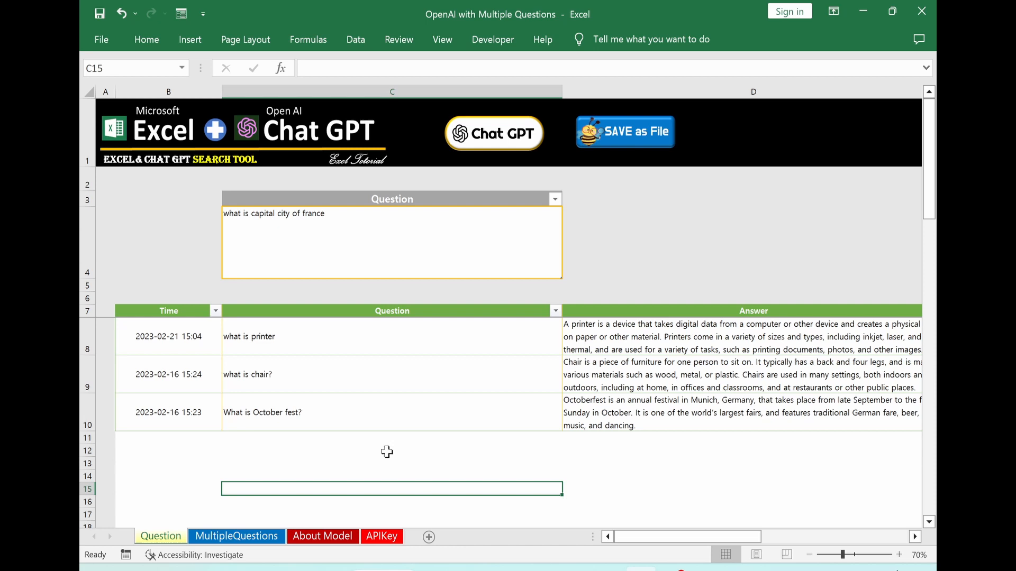
mouse_move(370, 242)
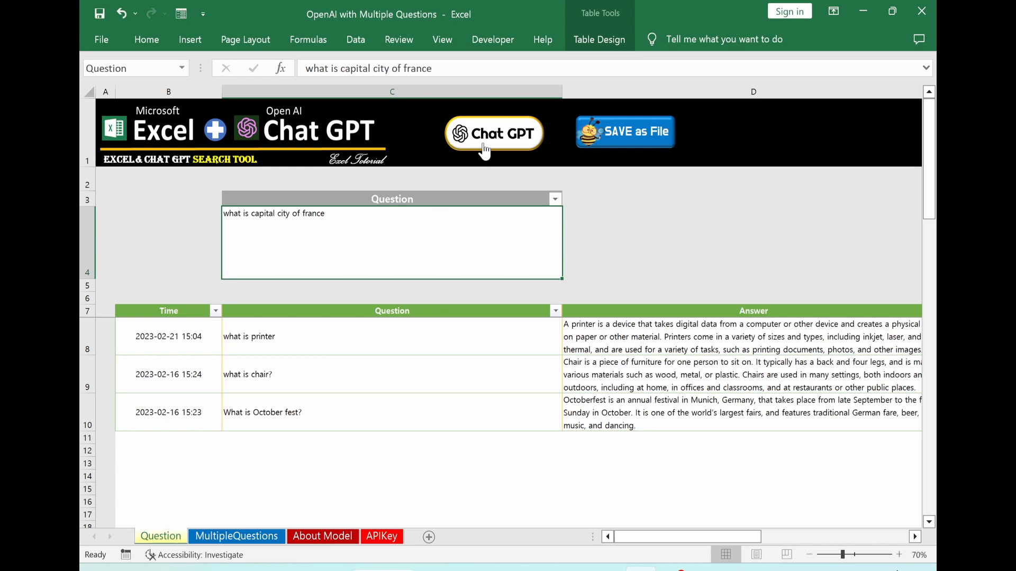
- Get ChatGPT's answer for France's capital, then start editing the question for the USA
left_click(493, 133)
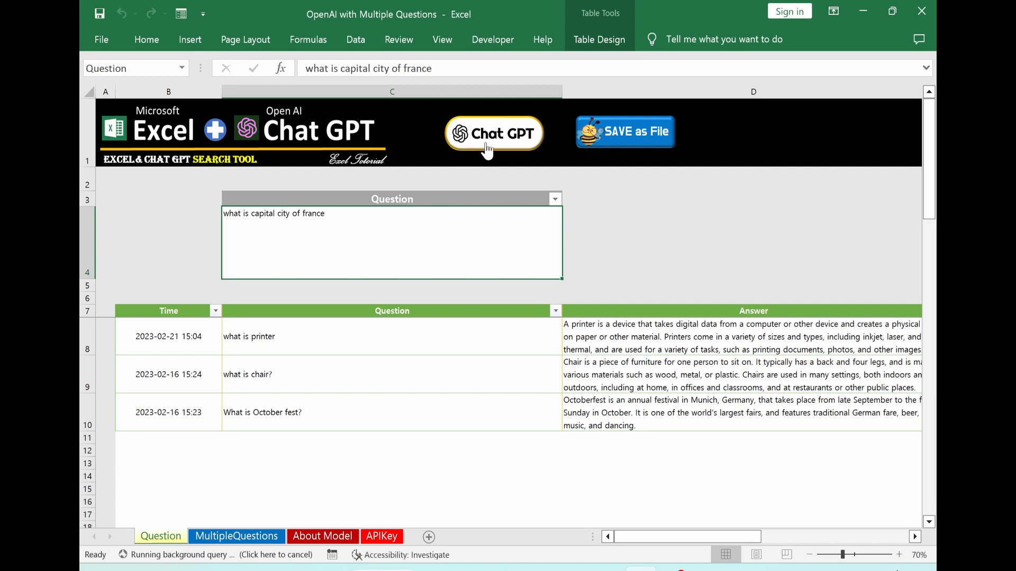
left_click(494, 134)
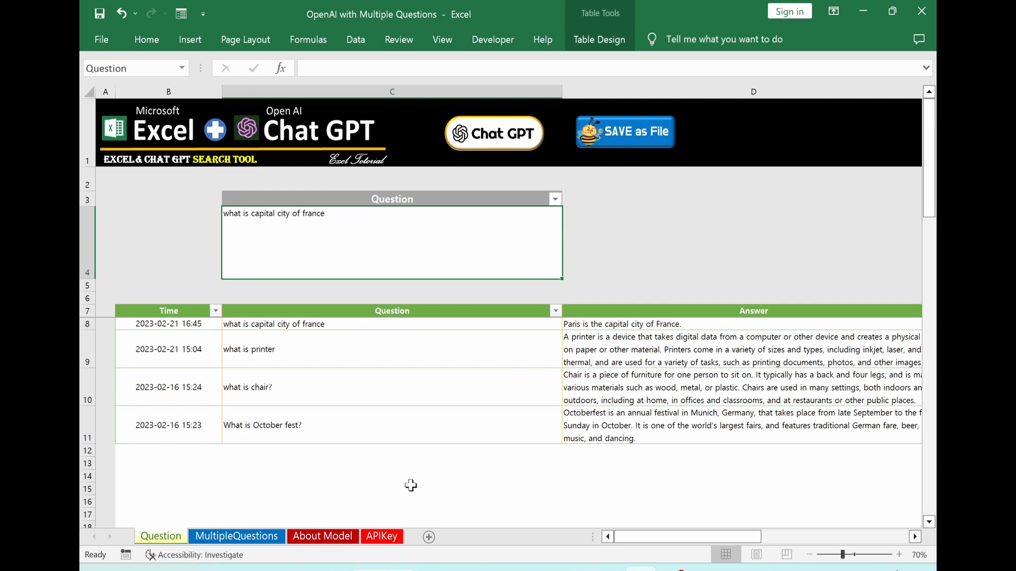
left_click(648, 324)
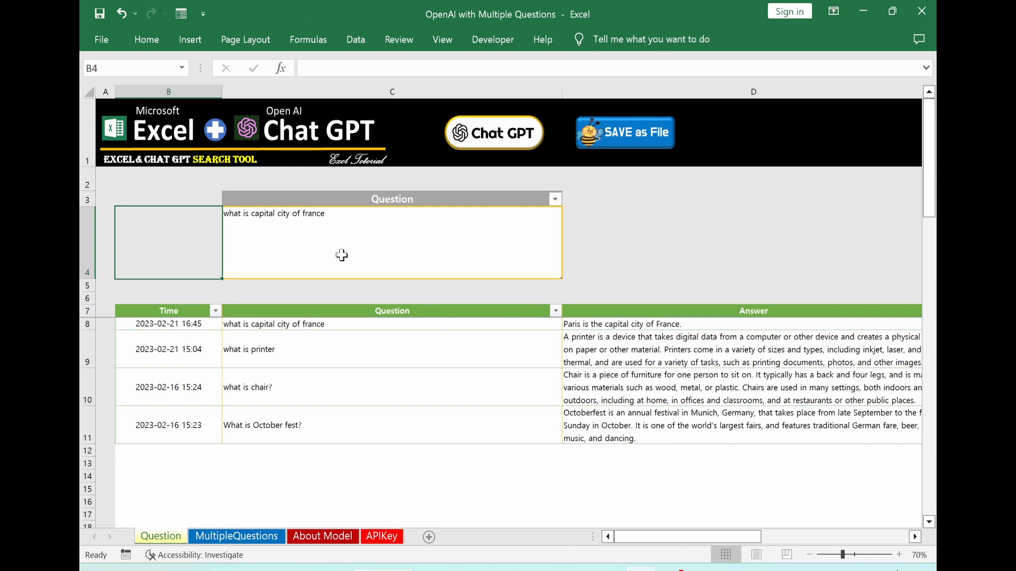
left_click(392, 243)
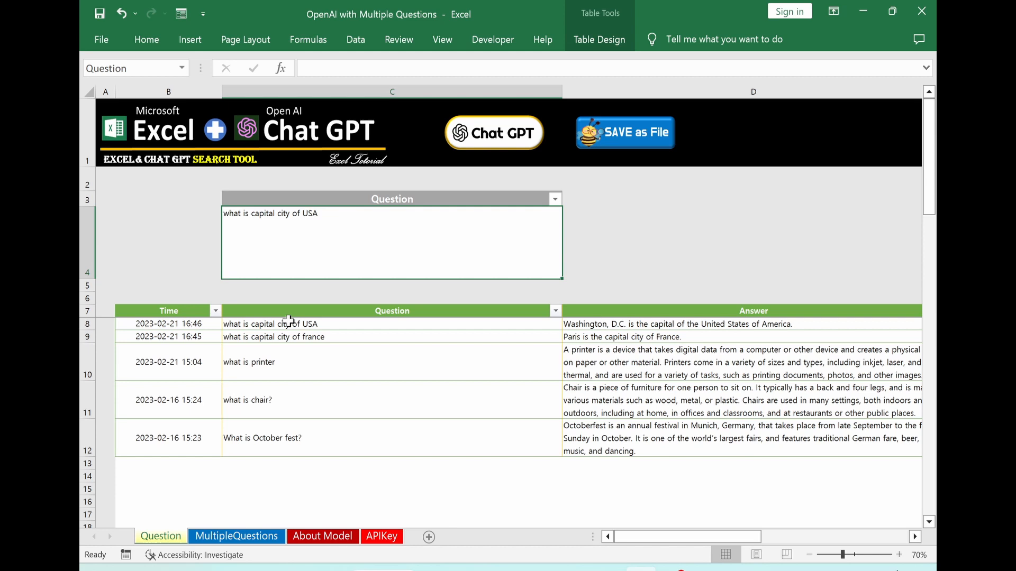
mouse_move(318, 423)
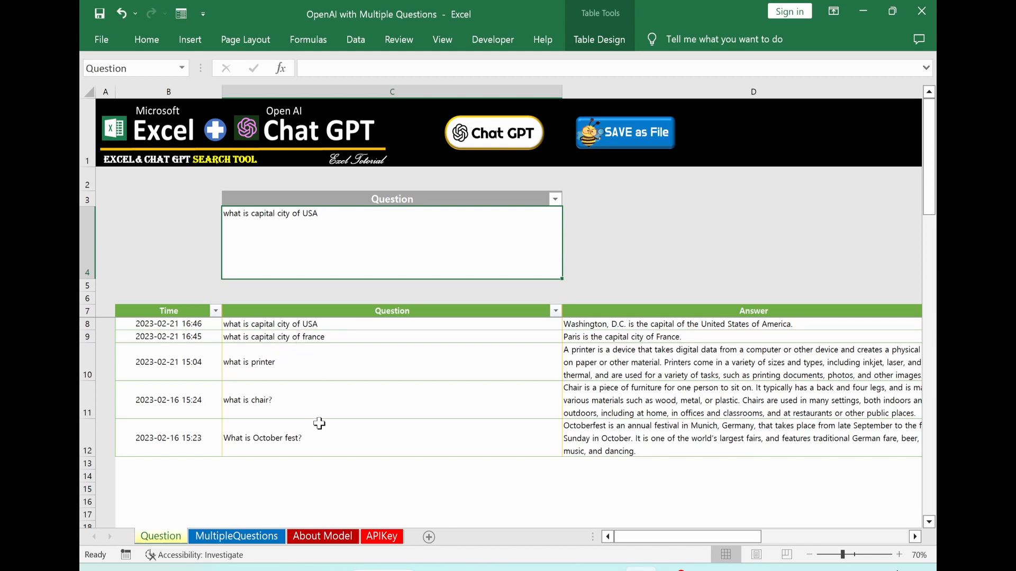
mouse_move(579, 328)
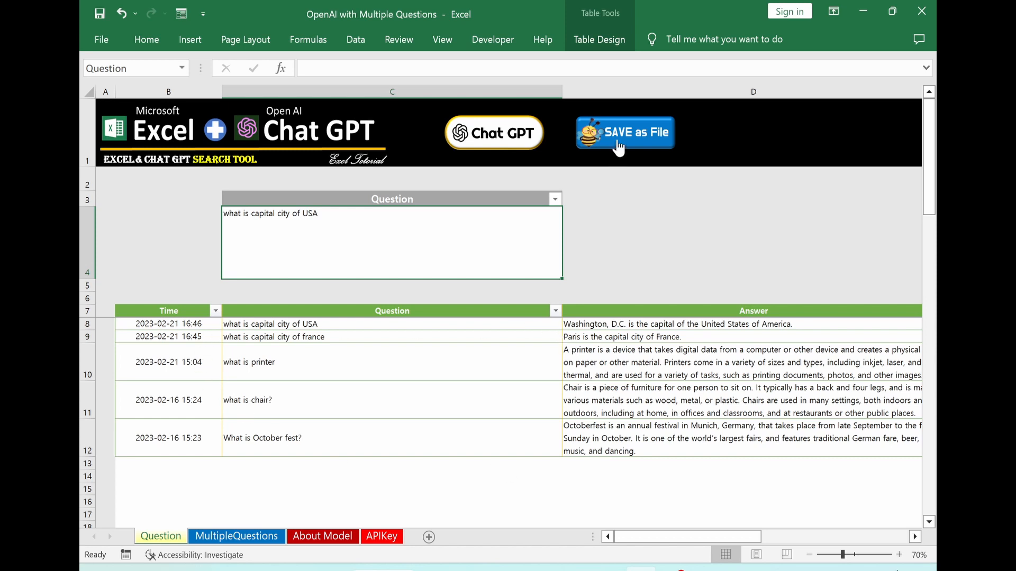
mouse_move(618, 147)
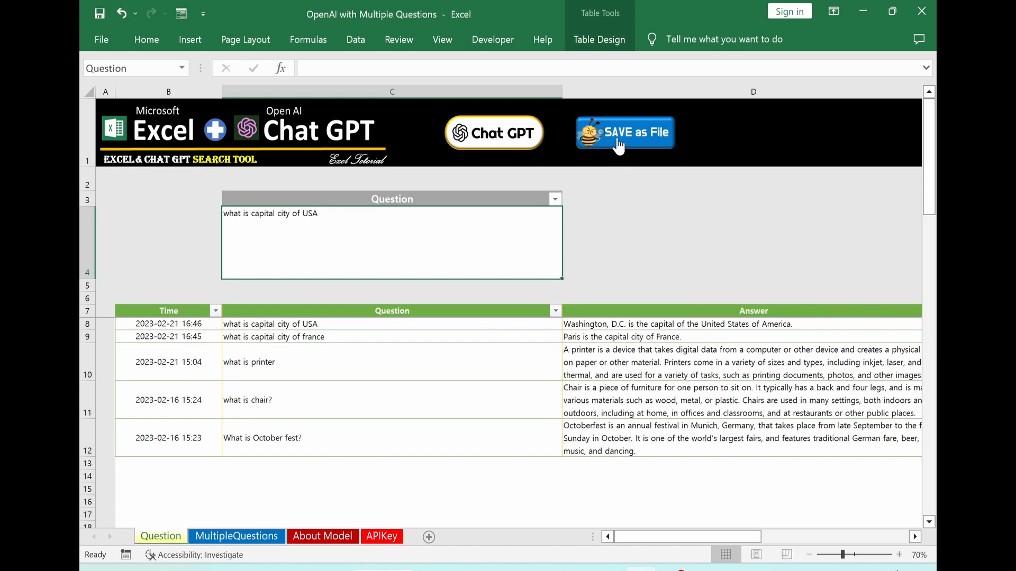
mouse_move(721, 441)
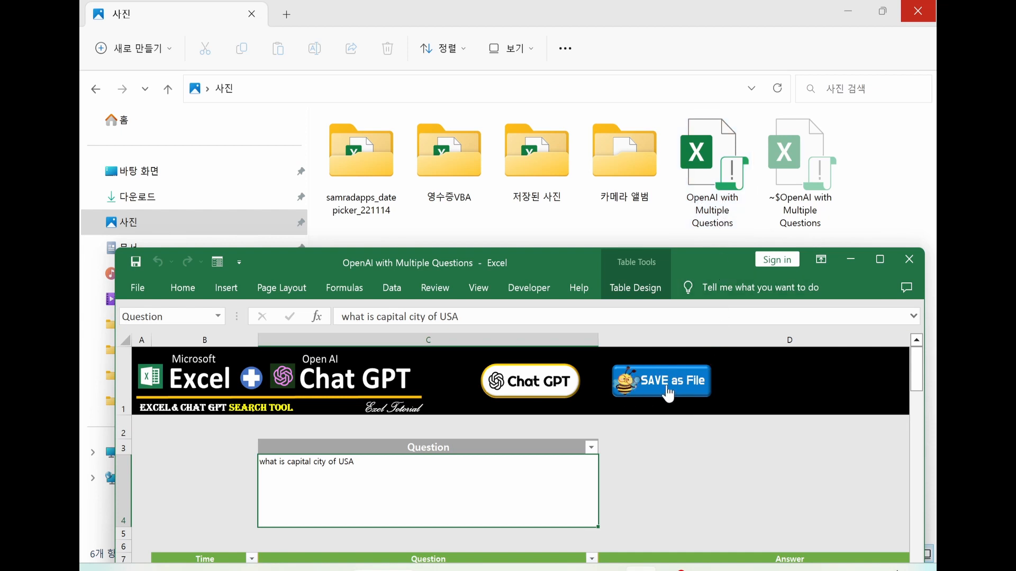
left_click(661, 380)
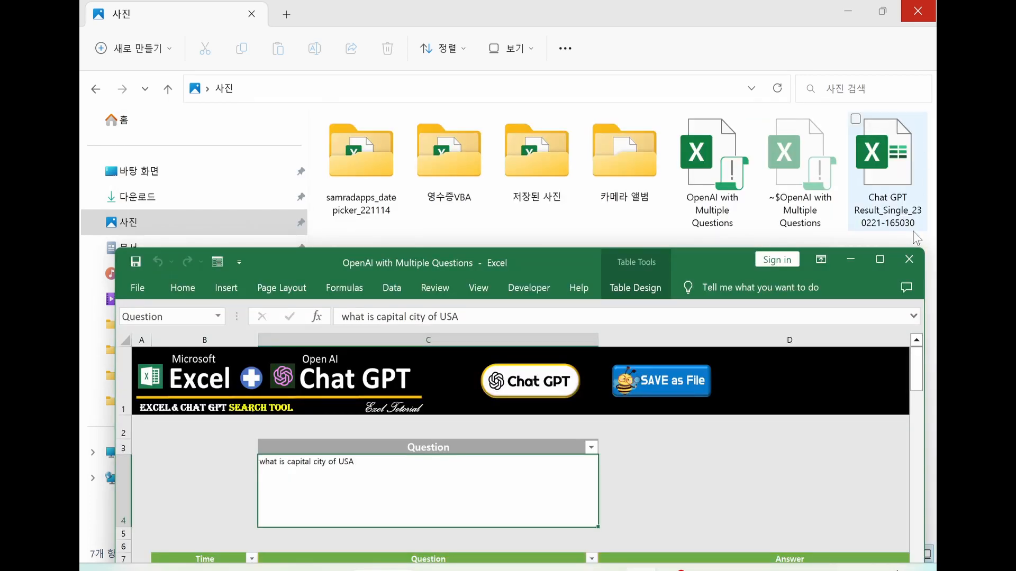
mouse_move(892, 235)
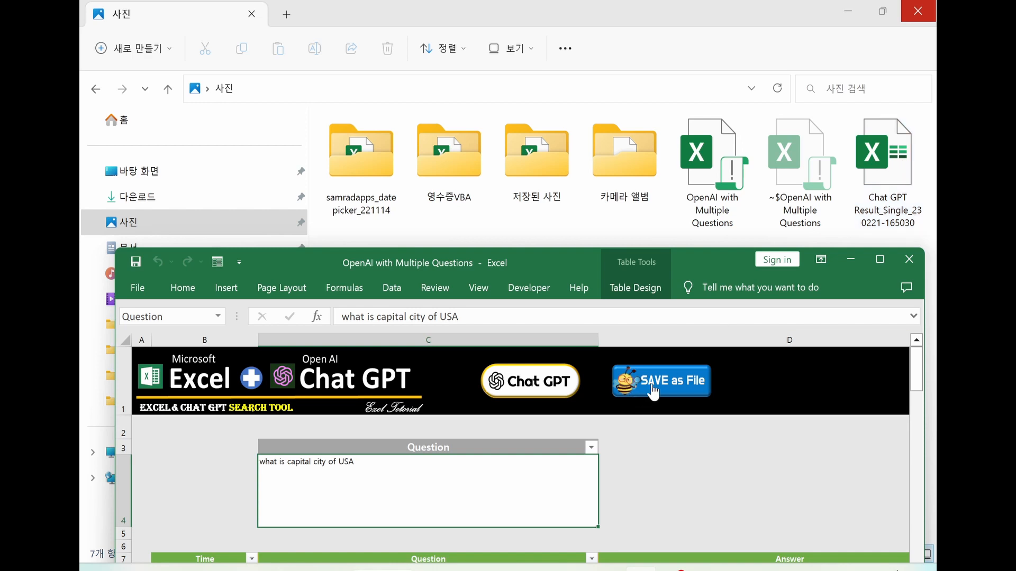
left_click(660, 381)
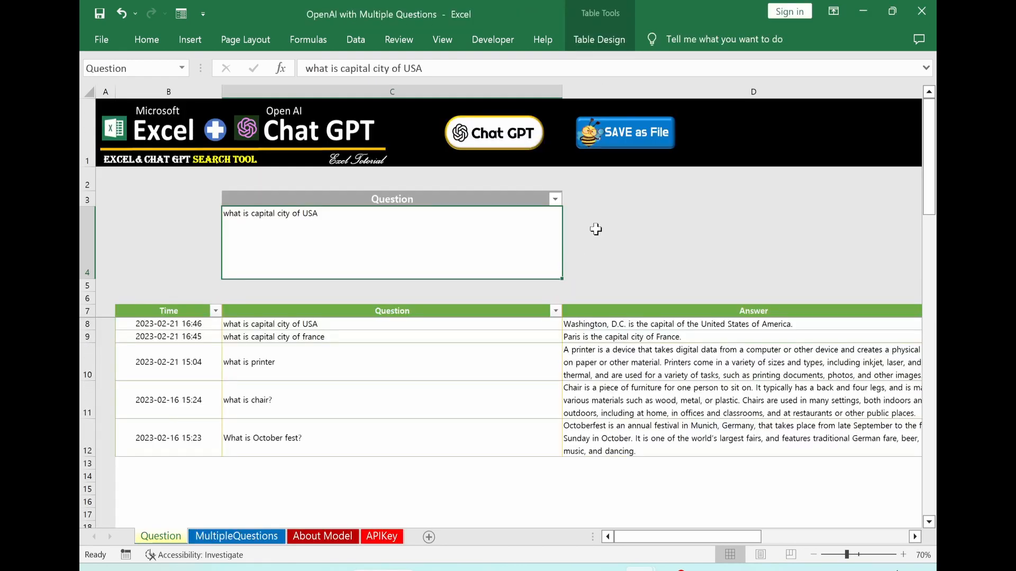
mouse_move(743, 249)
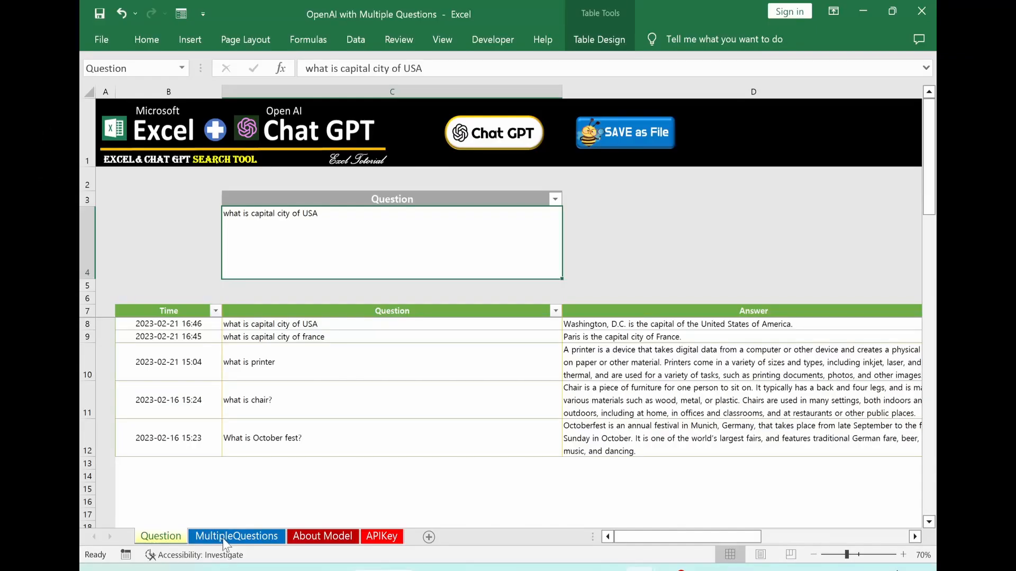
- Send the four MultipleQuestions sheet questions to ChatGPT for answers
left_click(236, 535)
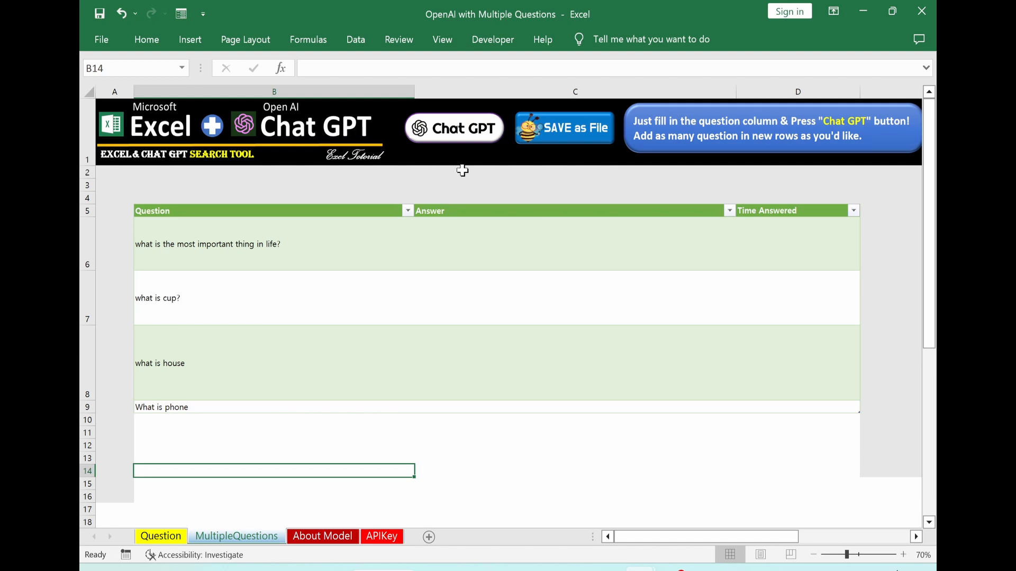
mouse_move(491, 159)
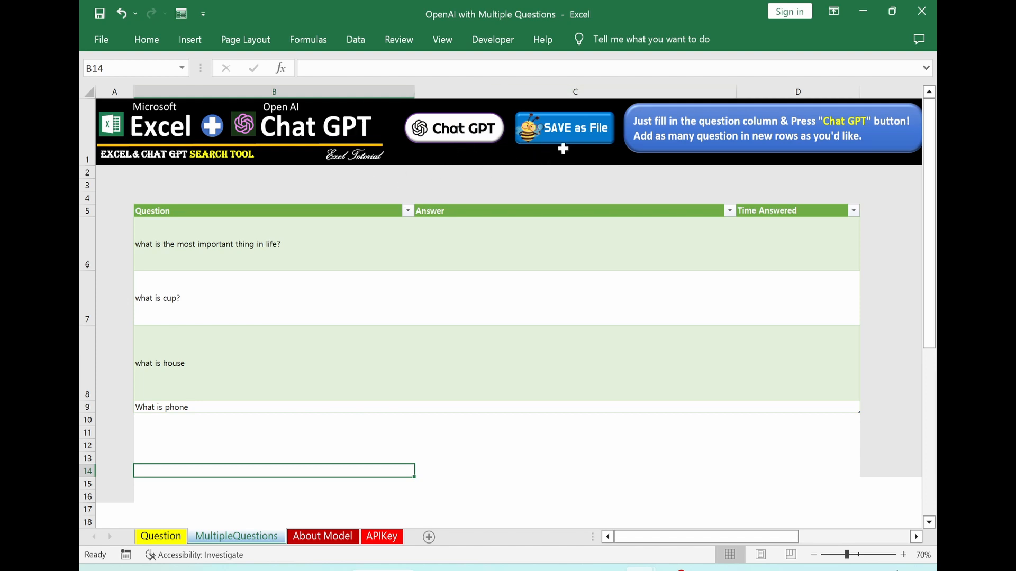
mouse_move(633, 180)
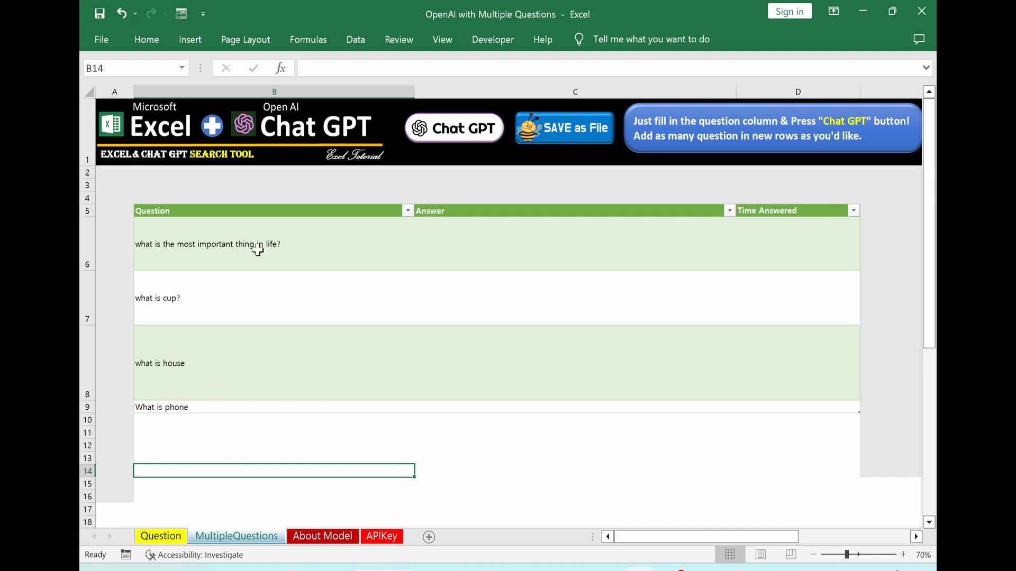
mouse_move(280, 328)
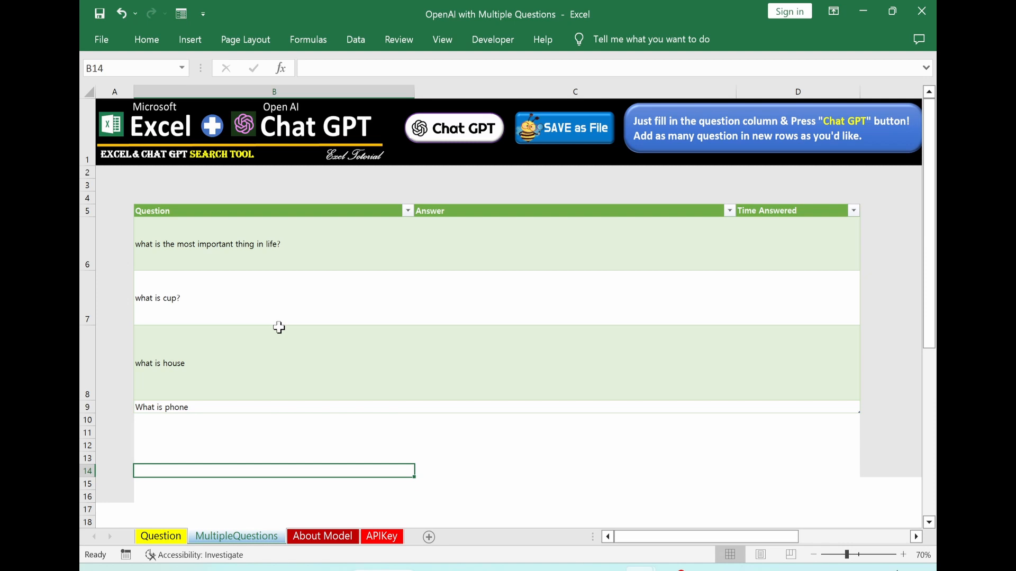
mouse_move(254, 255)
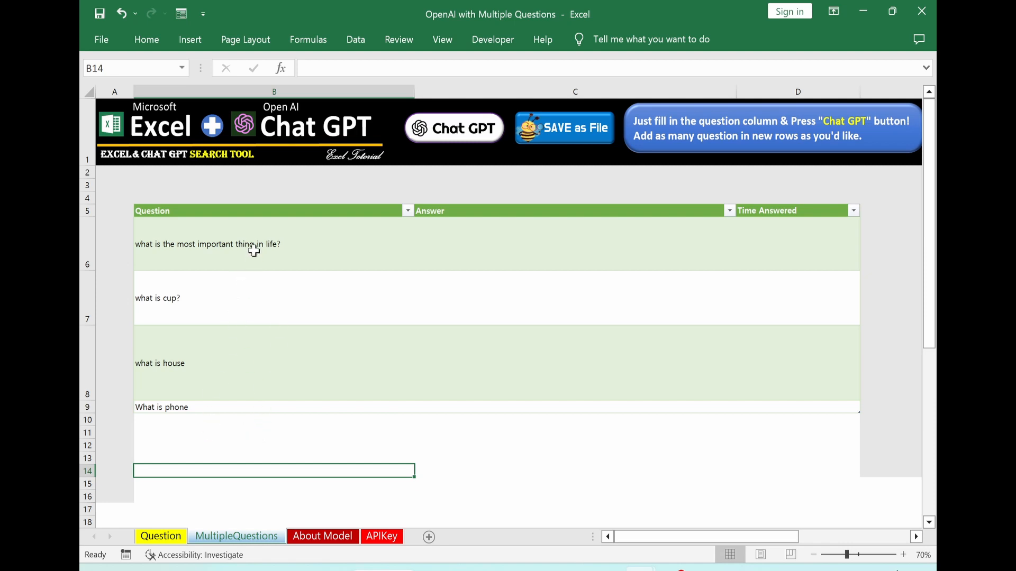
mouse_move(265, 244)
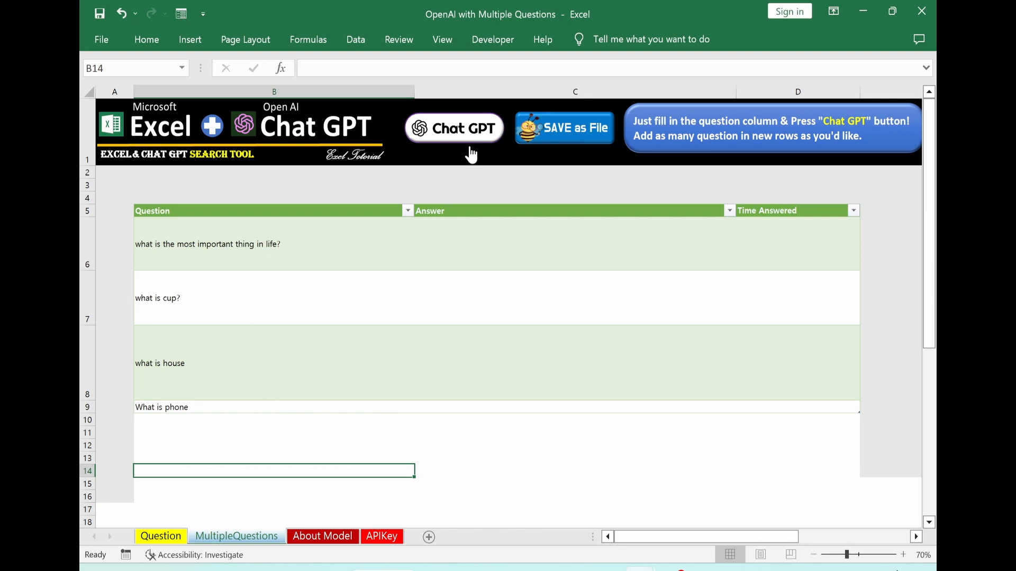
mouse_move(464, 141)
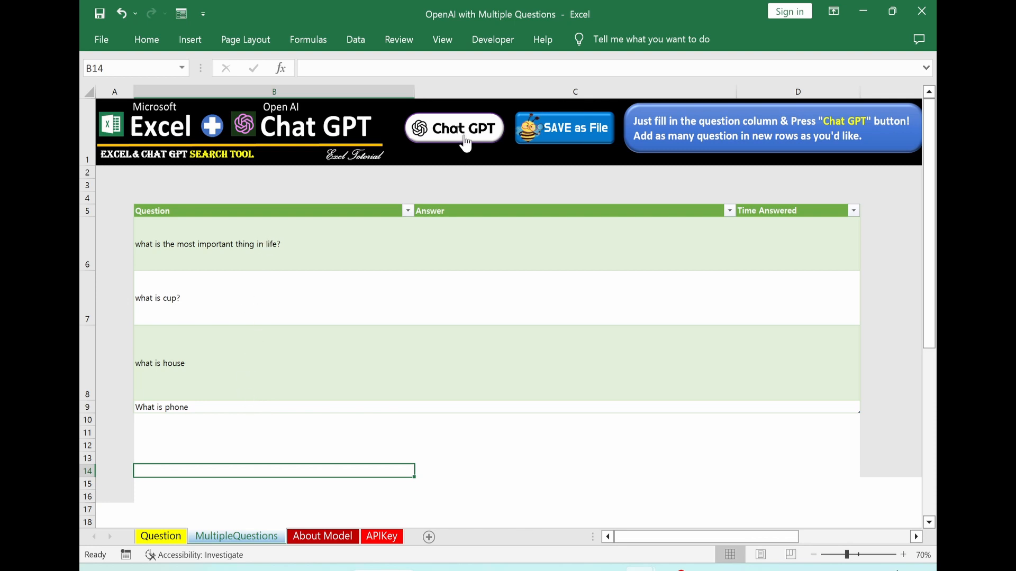
left_click(453, 128)
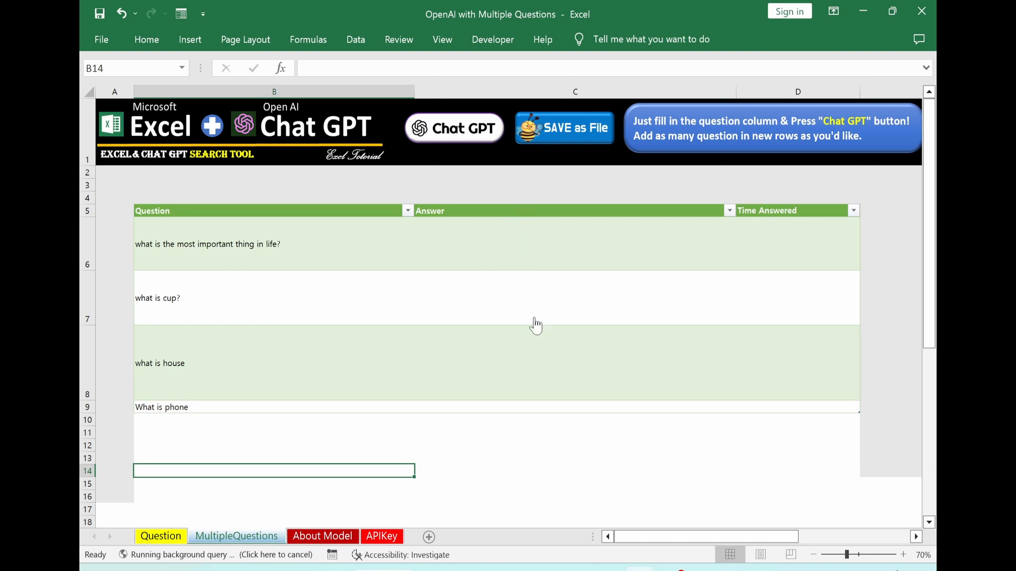
mouse_move(310, 562)
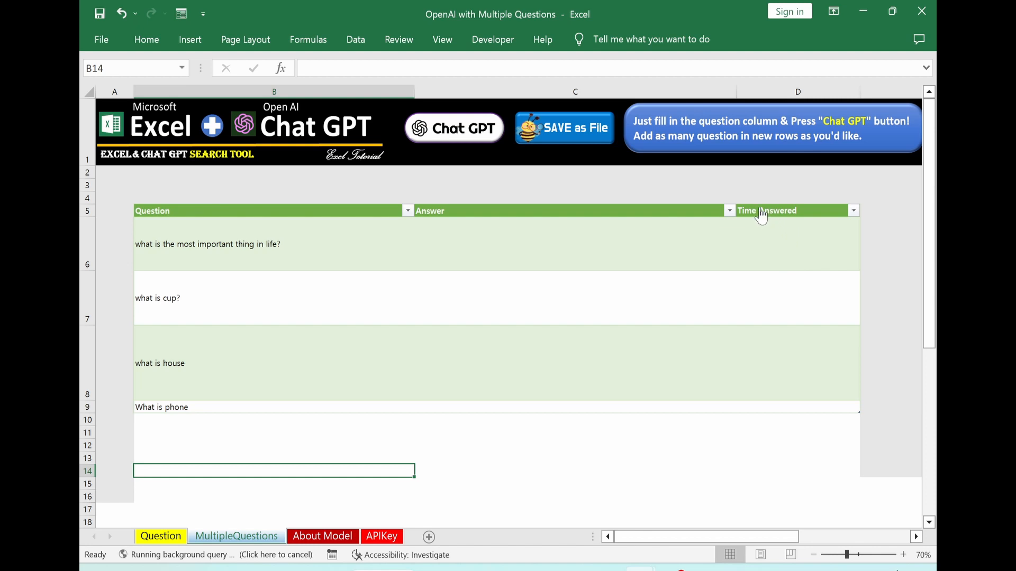
mouse_move(777, 479)
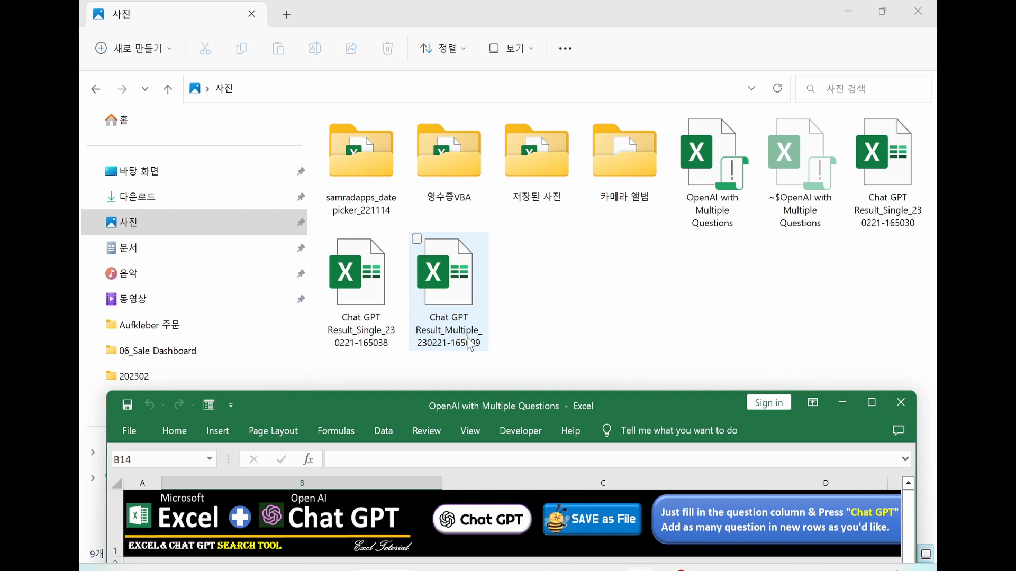
left_click(516, 367)
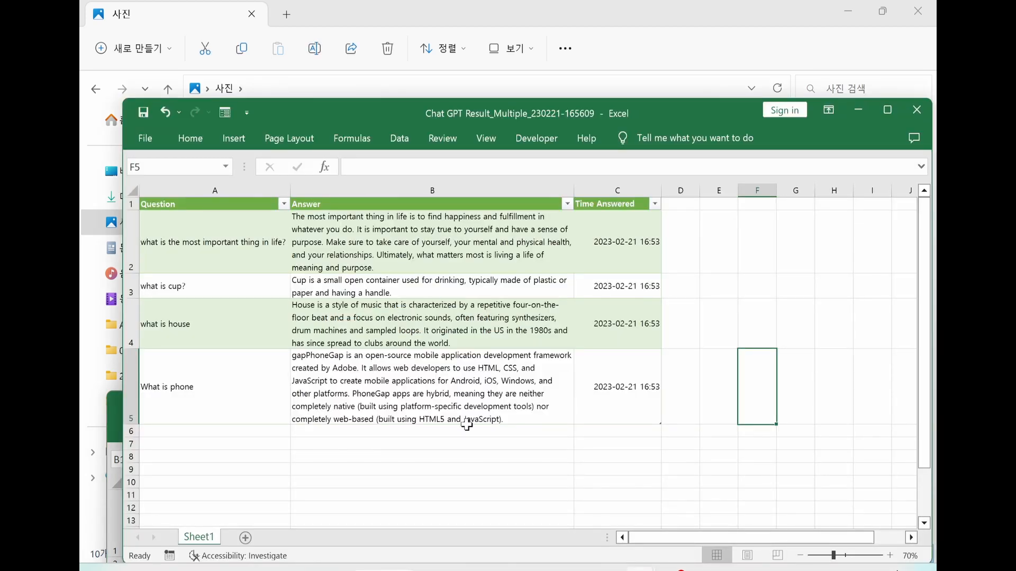
mouse_move(466, 455)
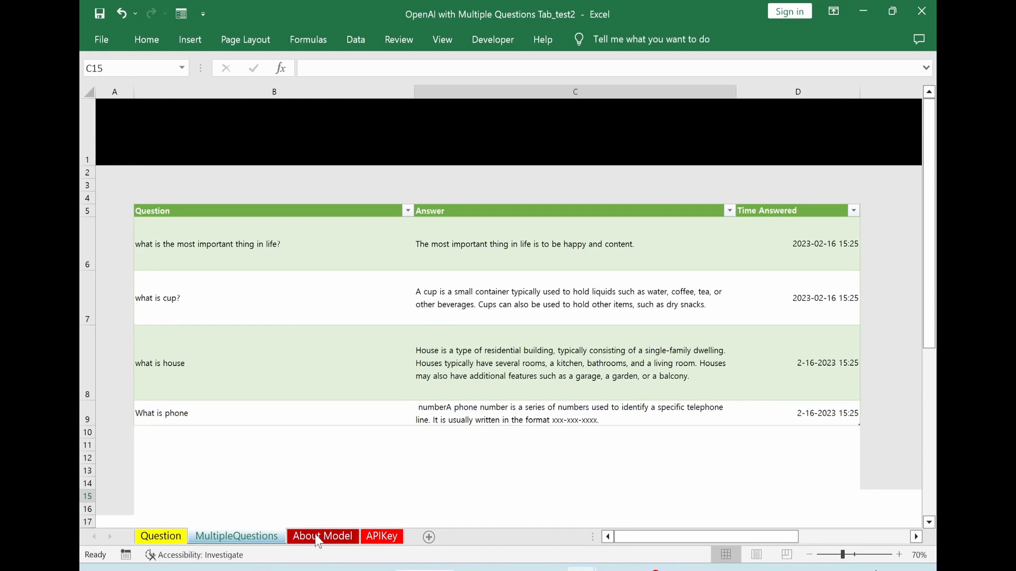
- Switch to the About Model sheet explaining Temperature and Max Tokens
left_click(323, 536)
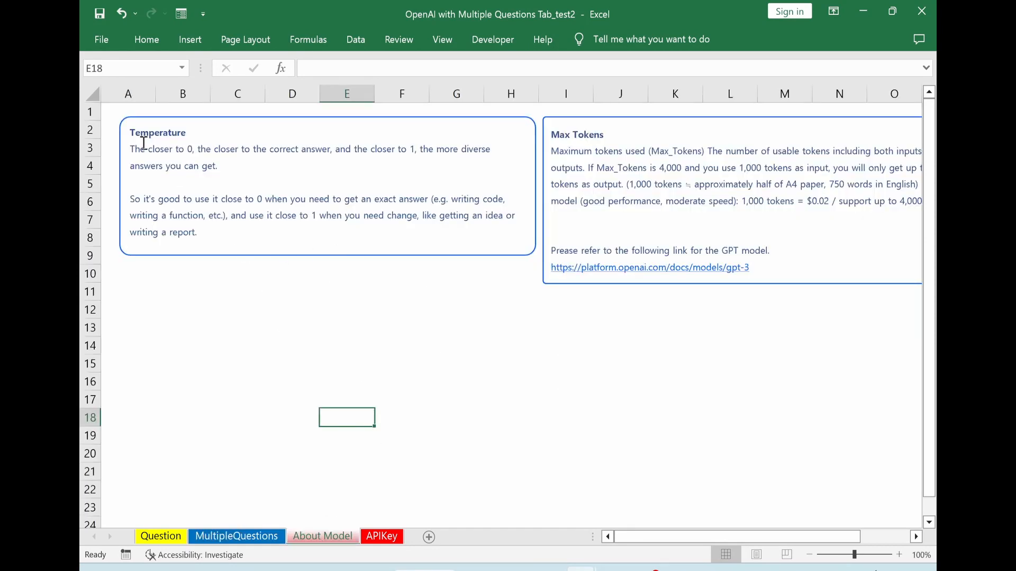
mouse_move(581, 349)
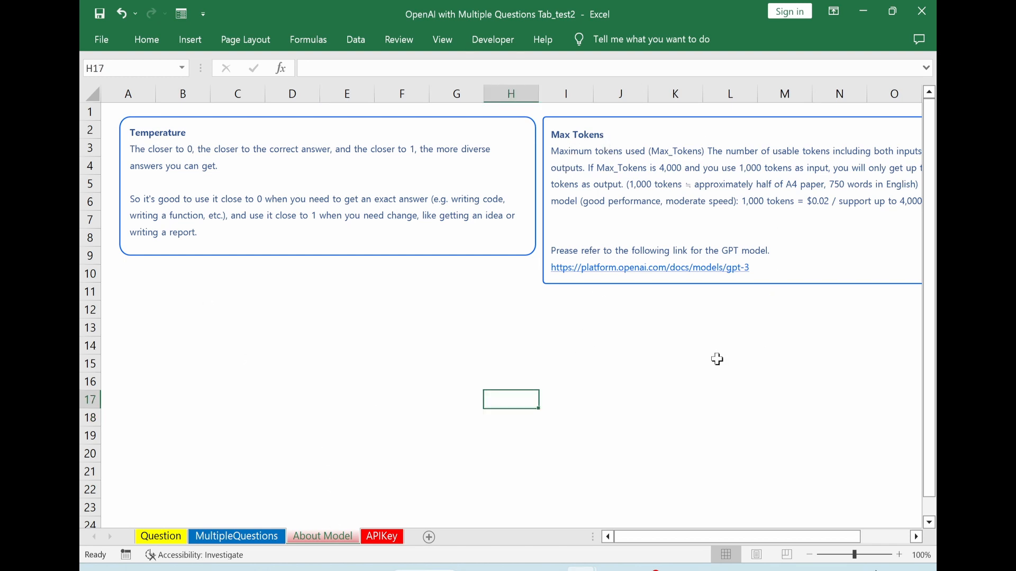
mouse_move(744, 274)
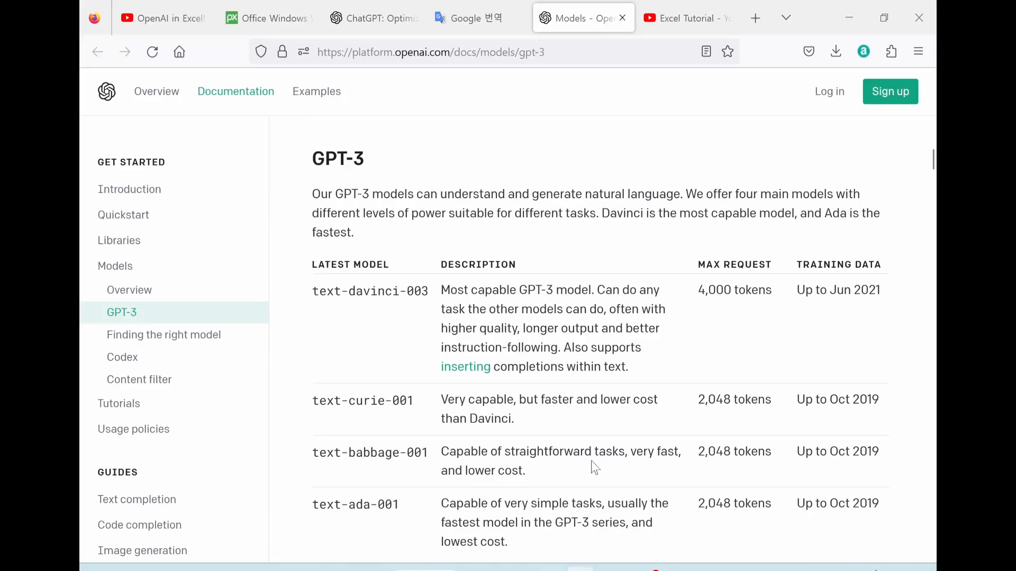
mouse_move(360, 425)
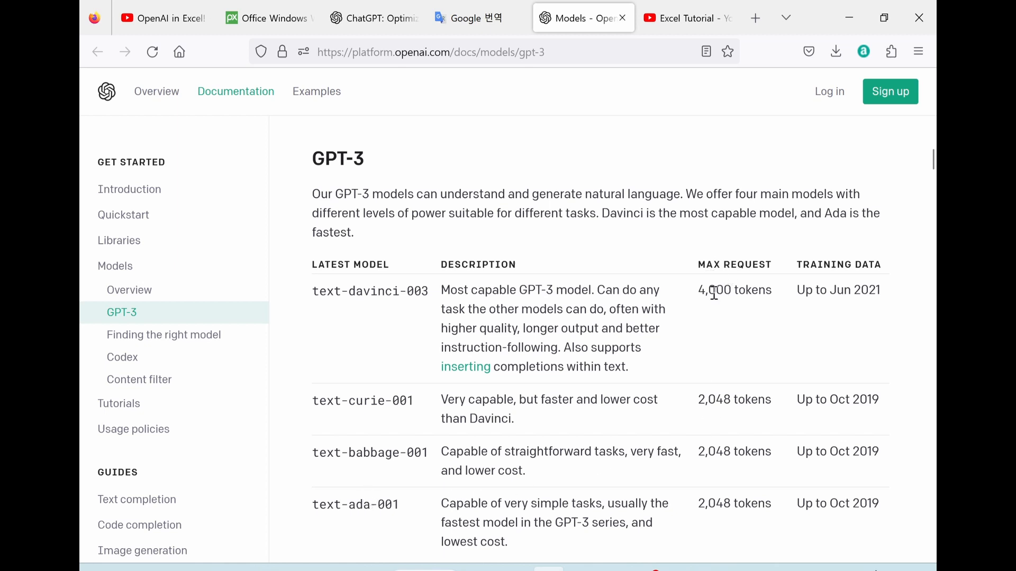
mouse_move(705, 532)
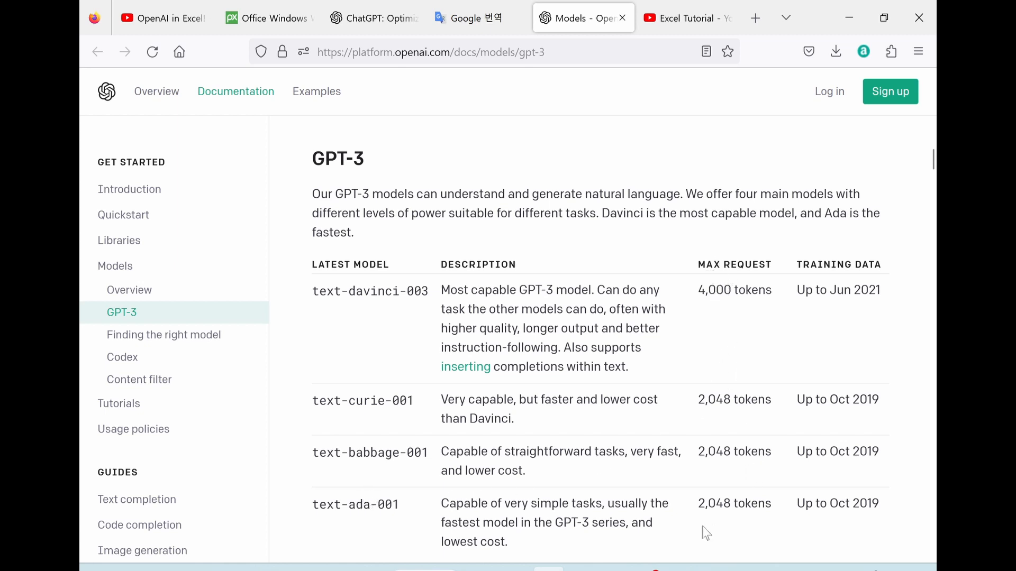
- Scroll through the GPT-3 models table on the OpenAI Platform docs
scroll("down", 3)
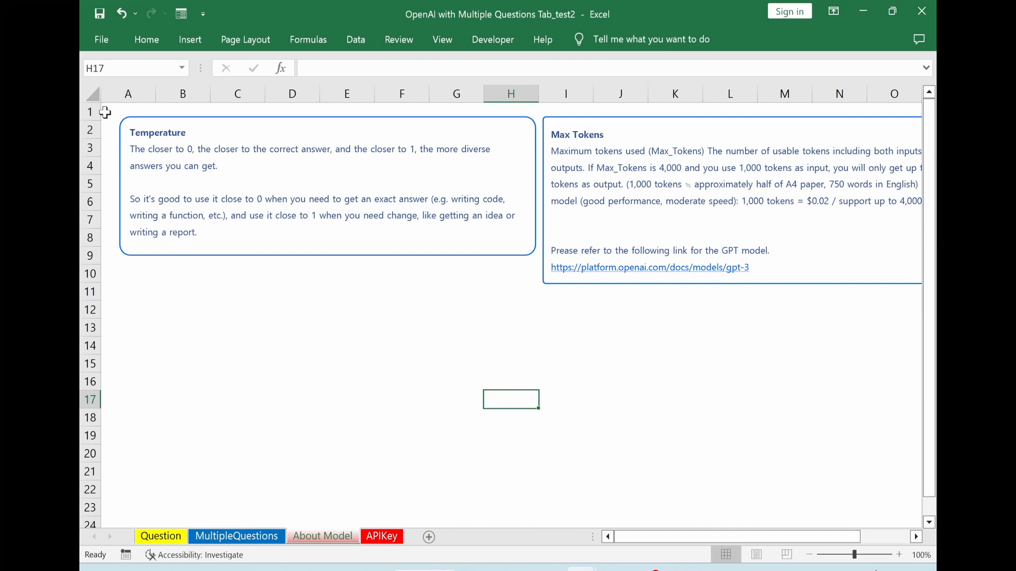
mouse_move(164, 147)
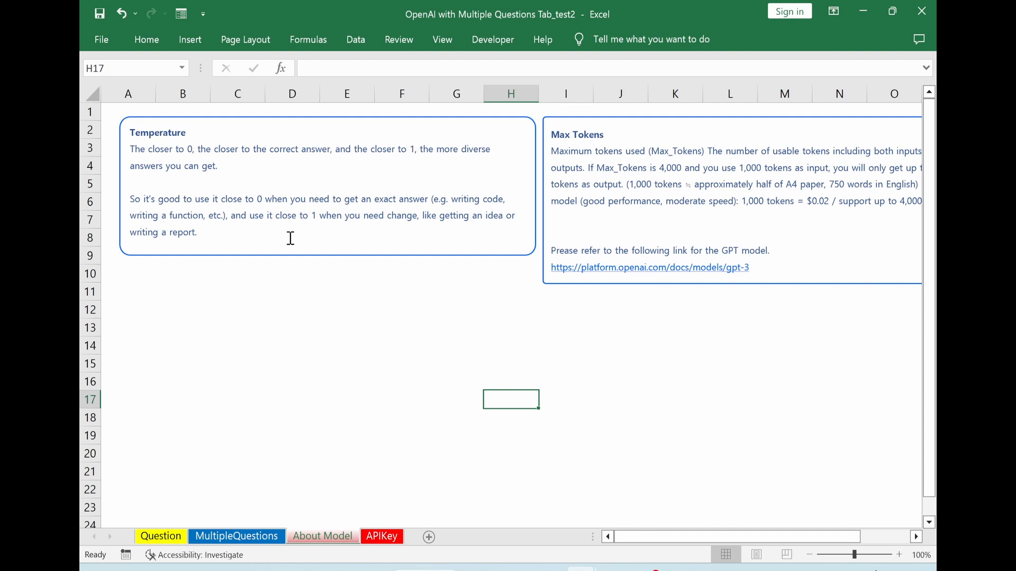
mouse_move(717, 136)
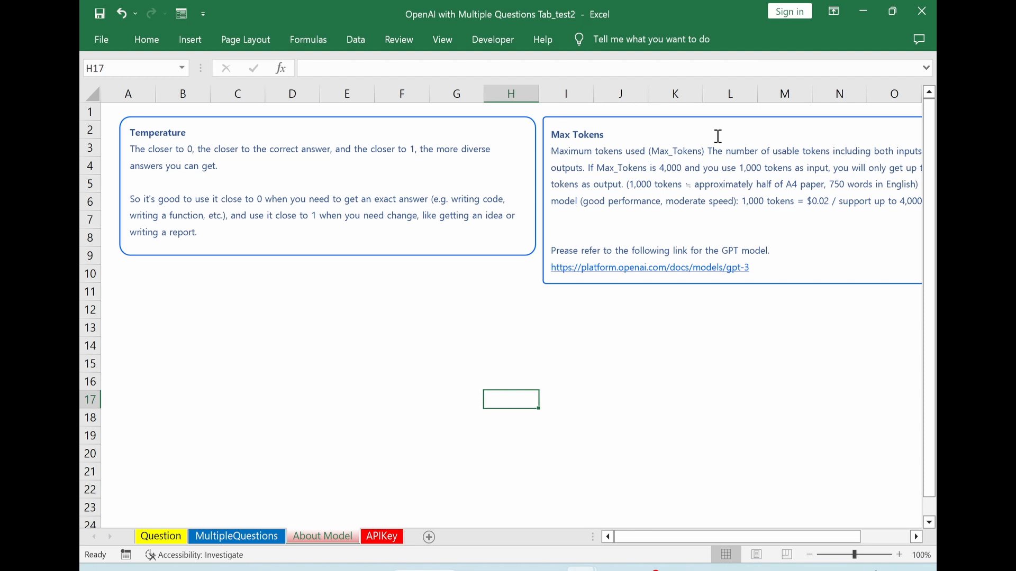
mouse_move(665, 157)
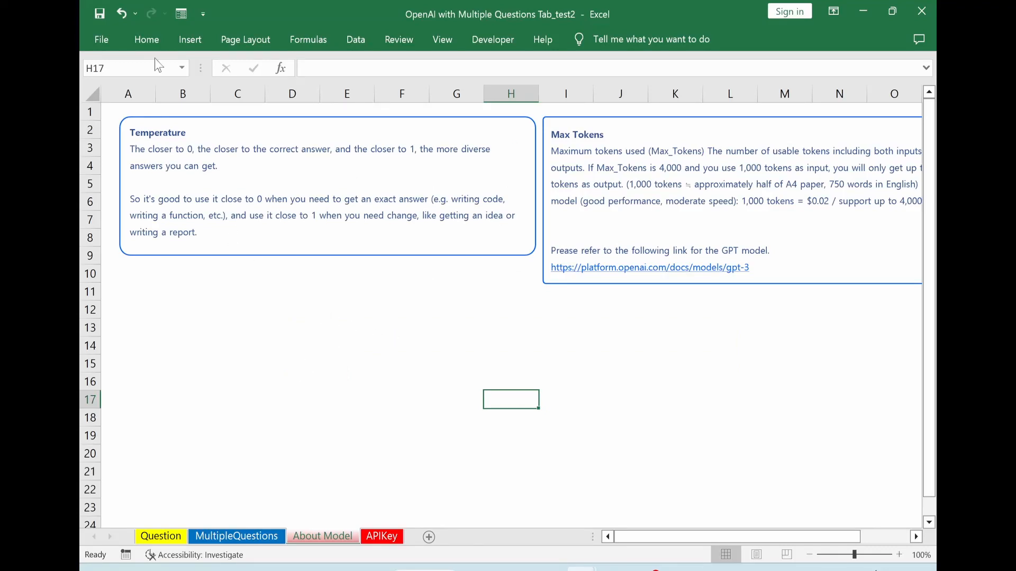
mouse_move(303, 58)
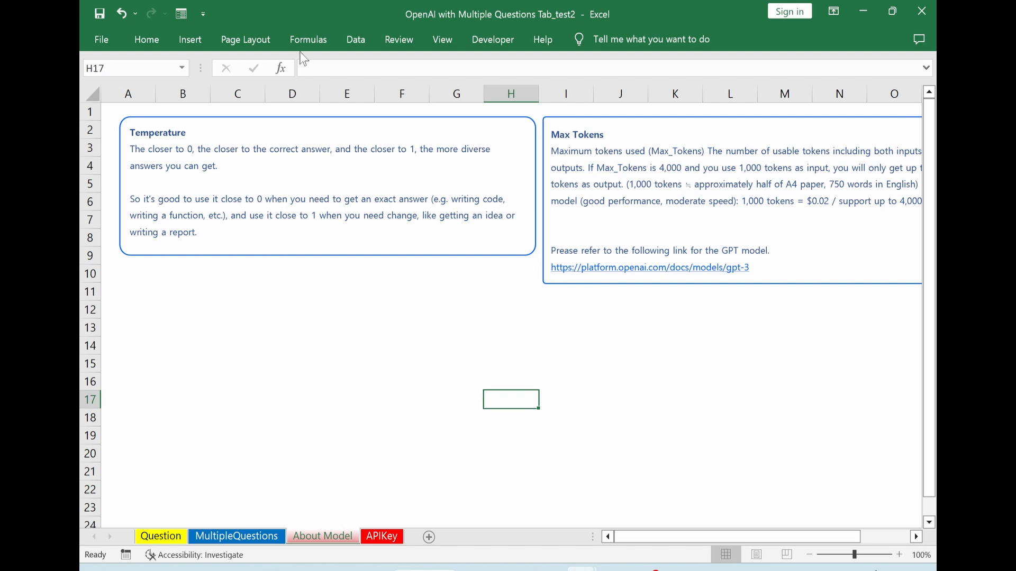
- Launch the Power Query Editor from the Data tab's New Query menu
left_click(355, 40)
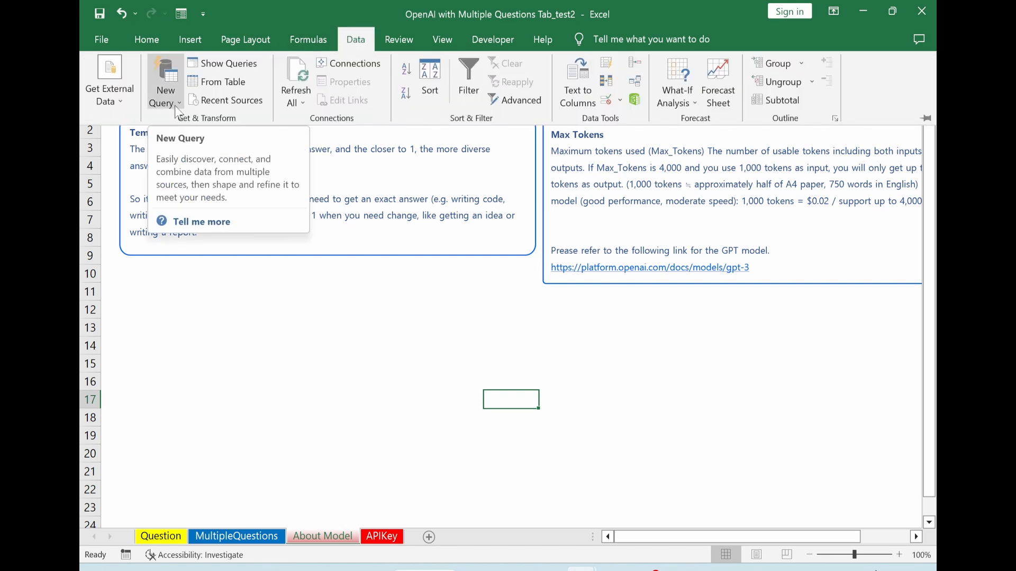
left_click(165, 89)
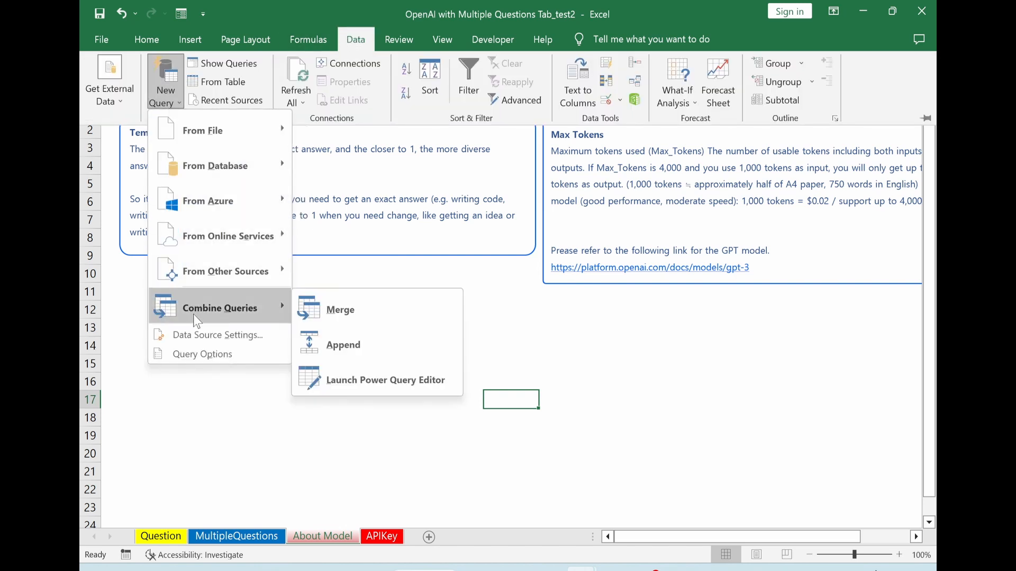
mouse_move(360, 380)
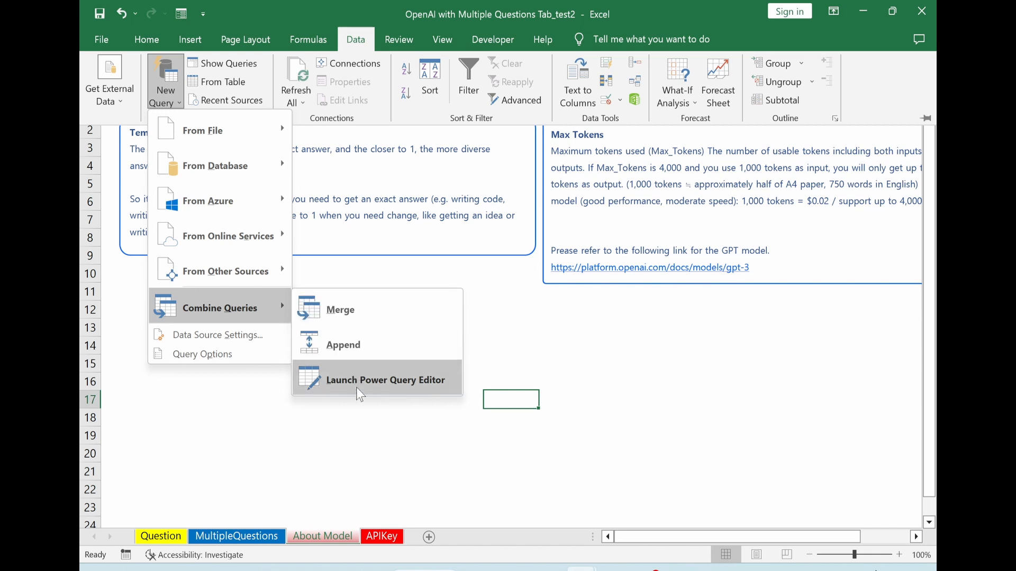
mouse_move(385, 380)
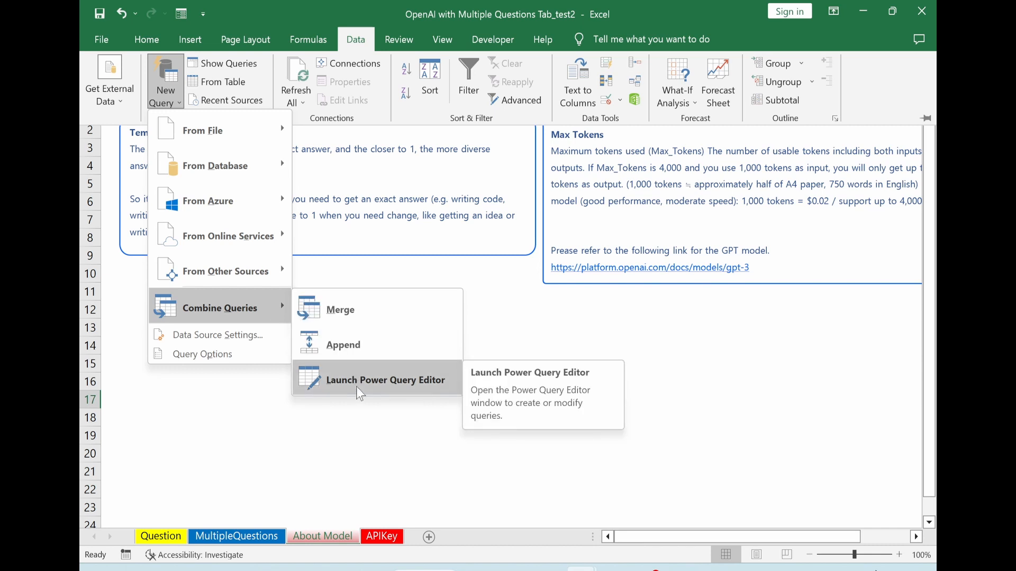
left_click(381, 380)
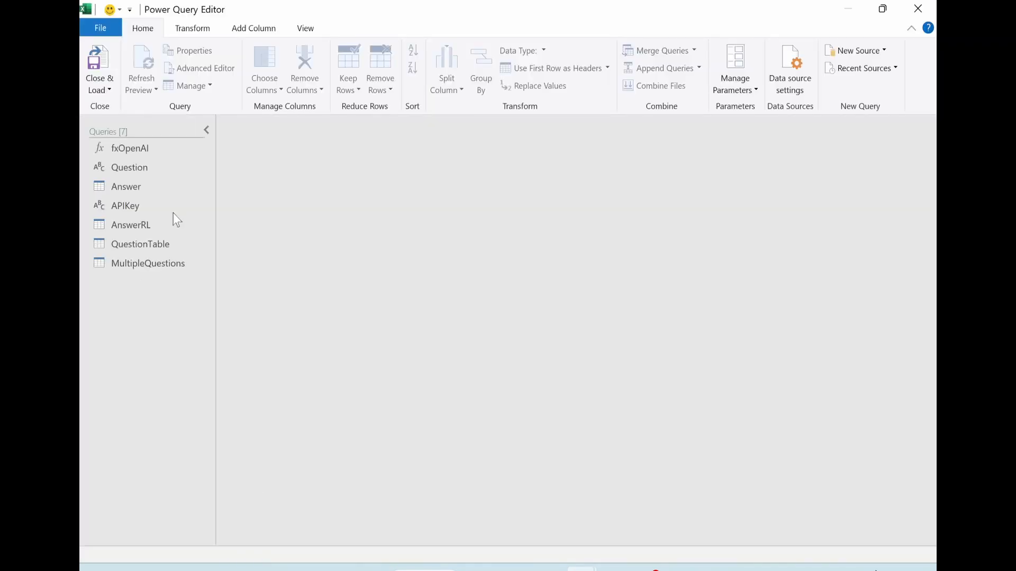
mouse_move(83, 346)
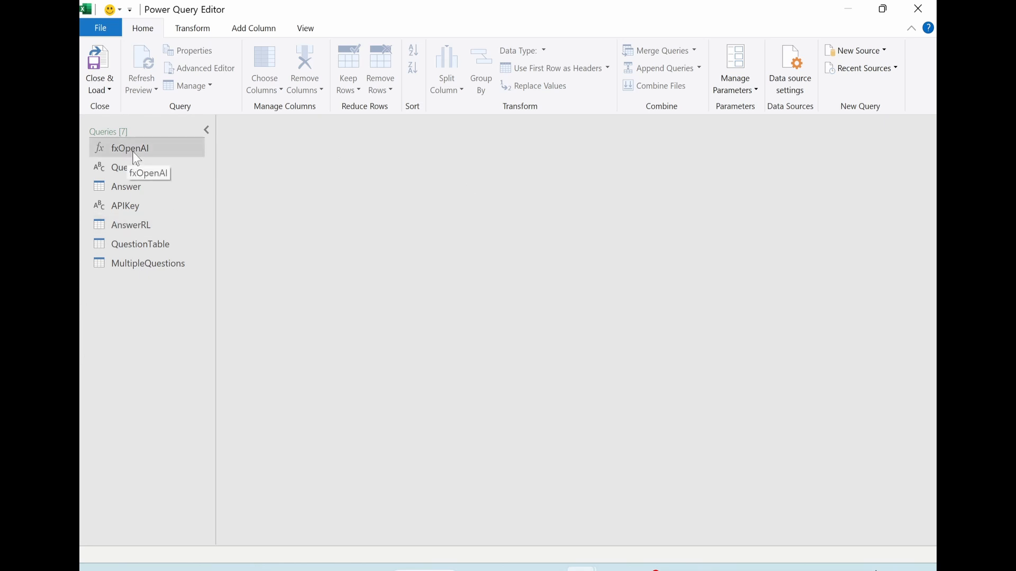
mouse_move(161, 154)
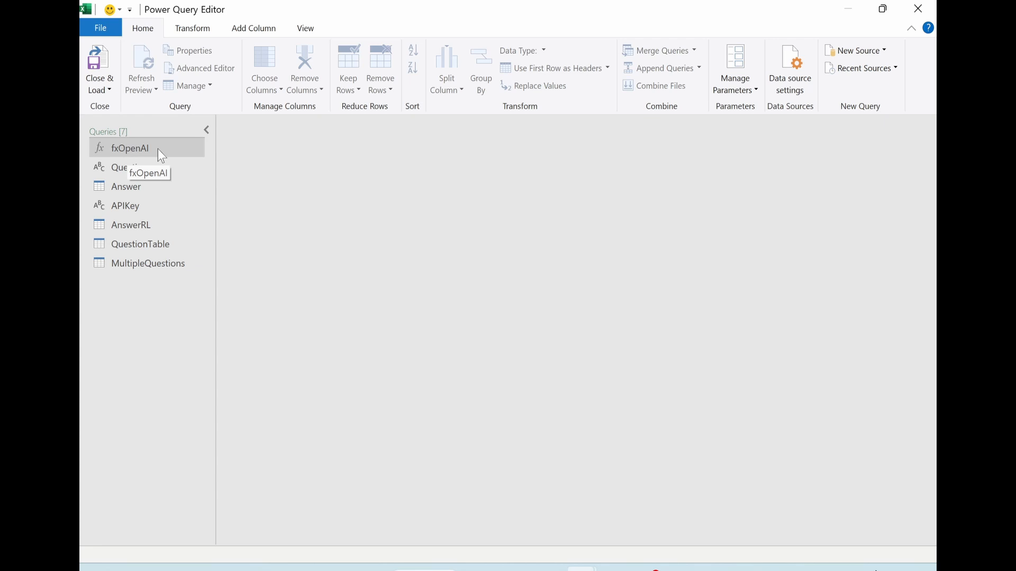
- Select fxOpenAI to show its prompt, model, max_tokens and temperature parameter form
left_click(129, 148)
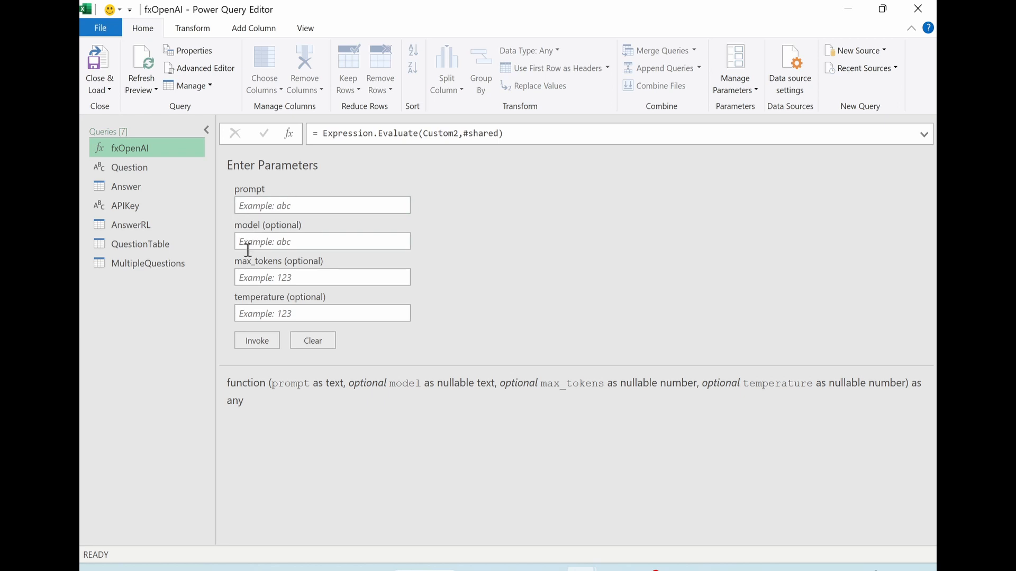
left_click(322, 241)
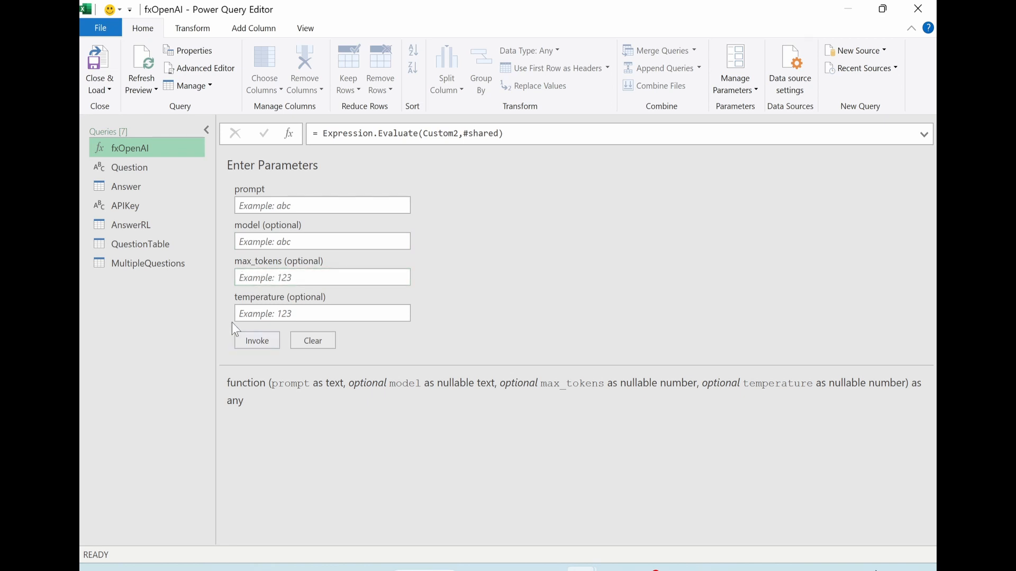
left_click(322, 313)
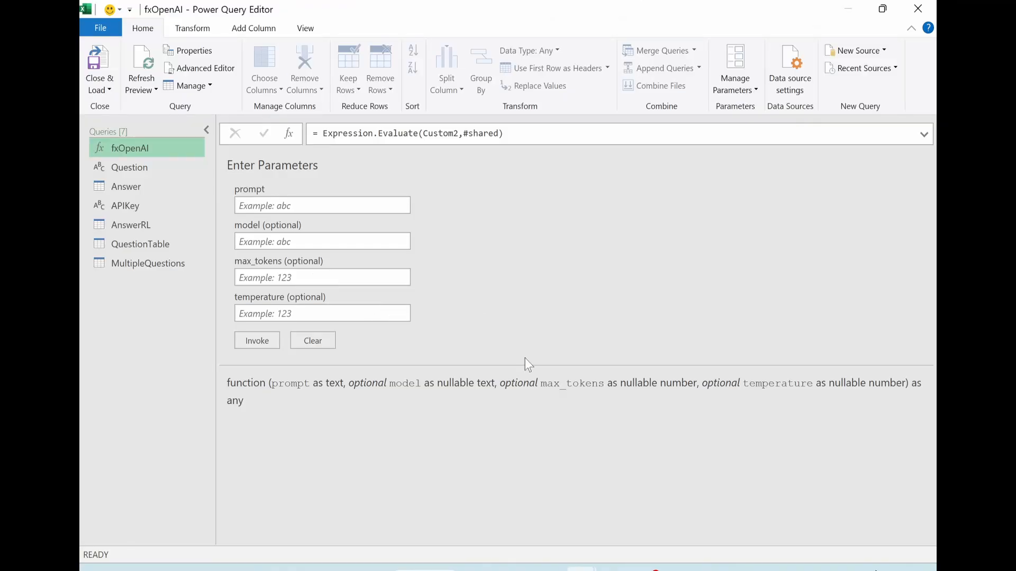
mouse_move(292, 141)
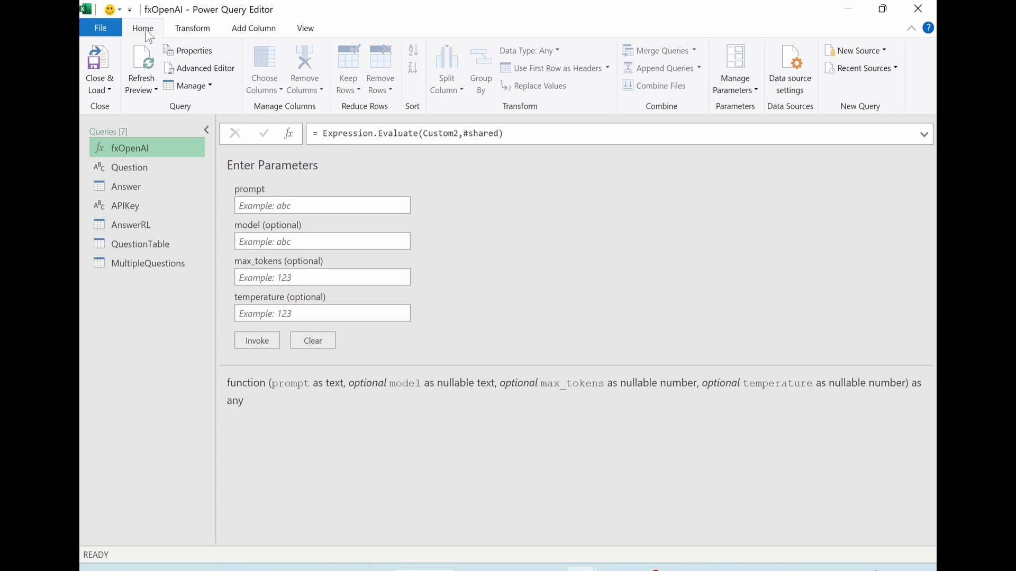
left_click(205, 69)
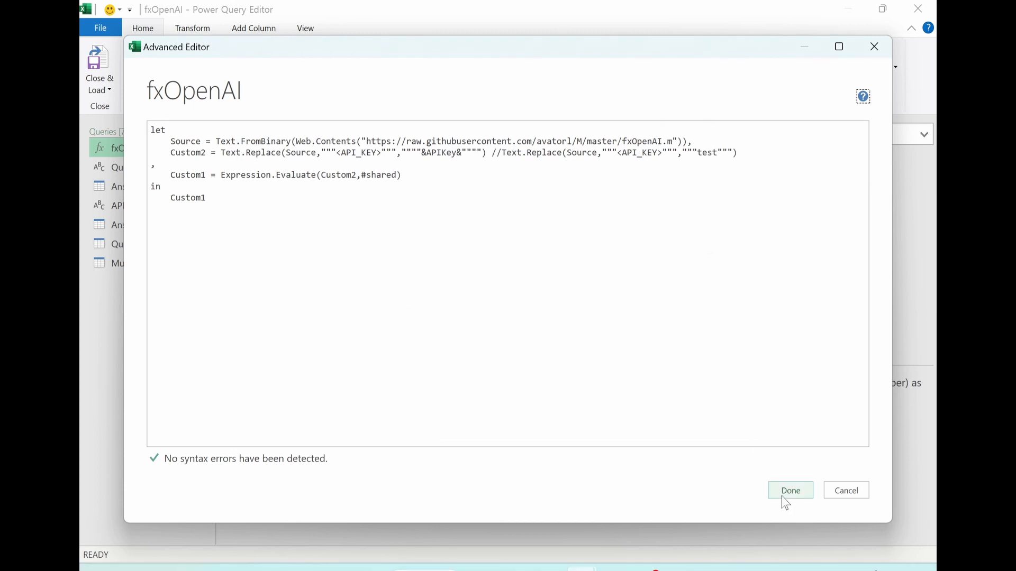
left_click(790, 491)
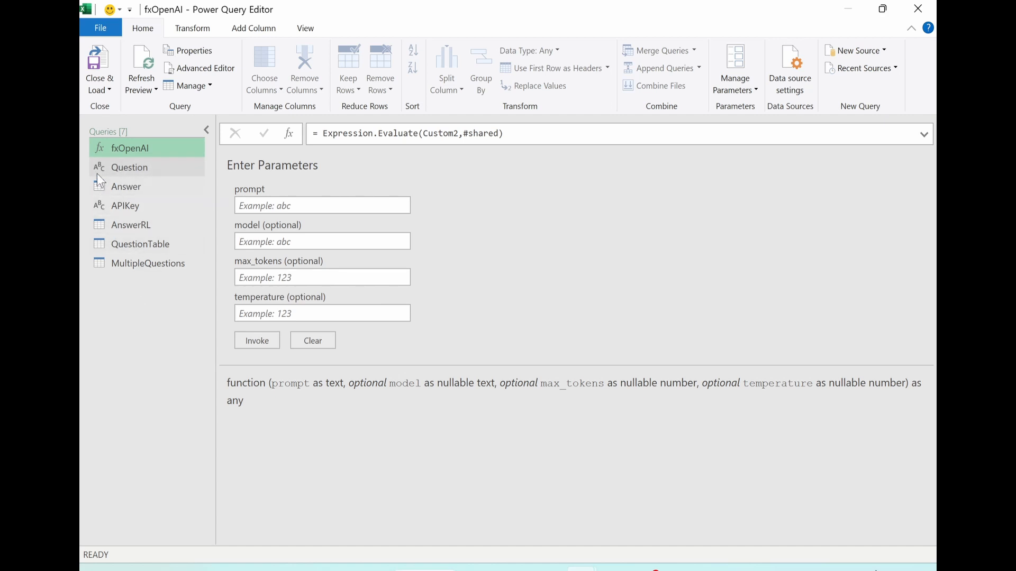
- Review the Question query's M code, which reads the Question table and returns 'what is chair?'
left_click(129, 168)
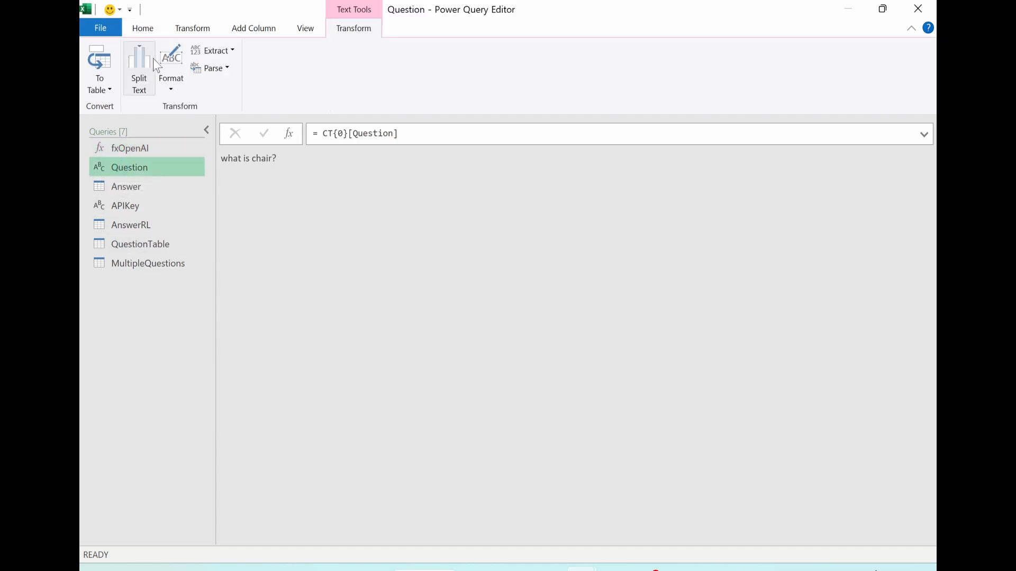
left_click(142, 28)
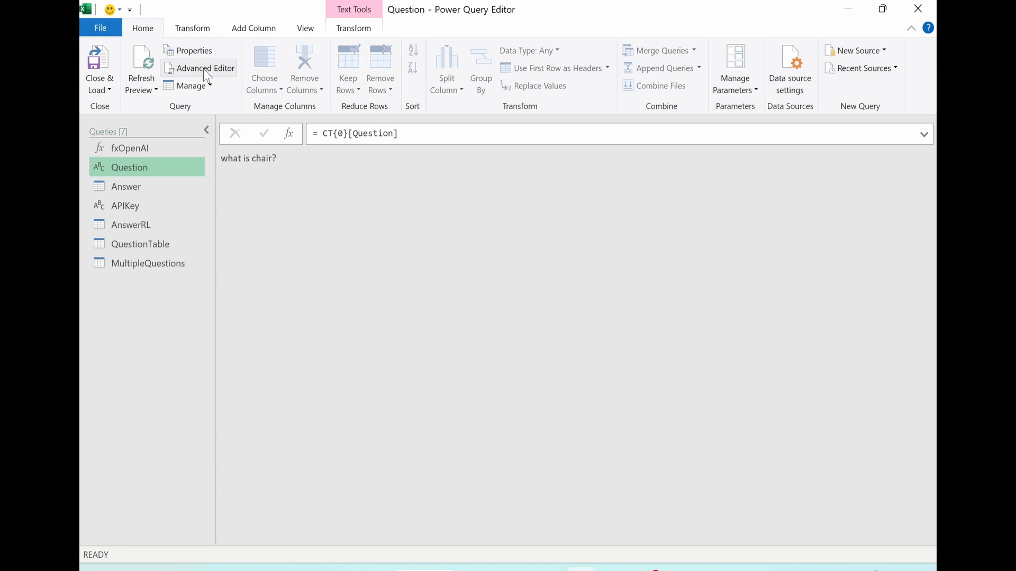
left_click(204, 68)
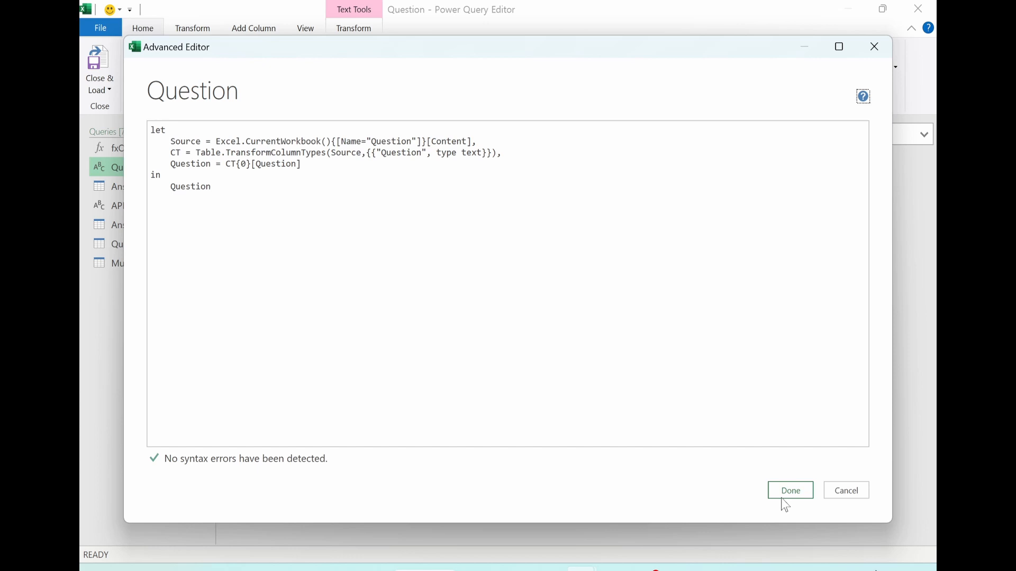
left_click(790, 490)
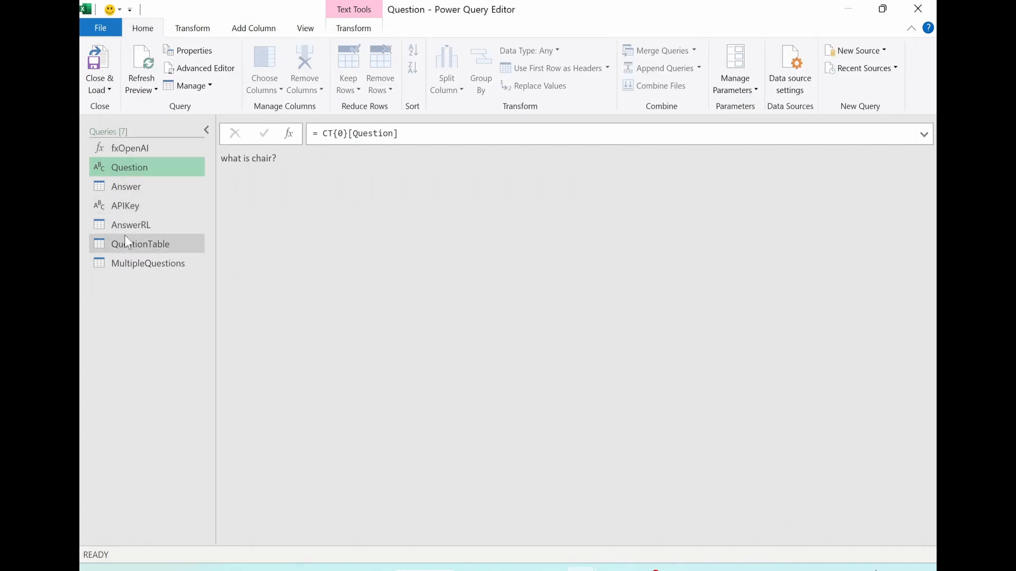
- Preview AnswerRL, then inspect MultipleQuestions' code calling fxOpenAI and adding Time Answered
left_click(131, 225)
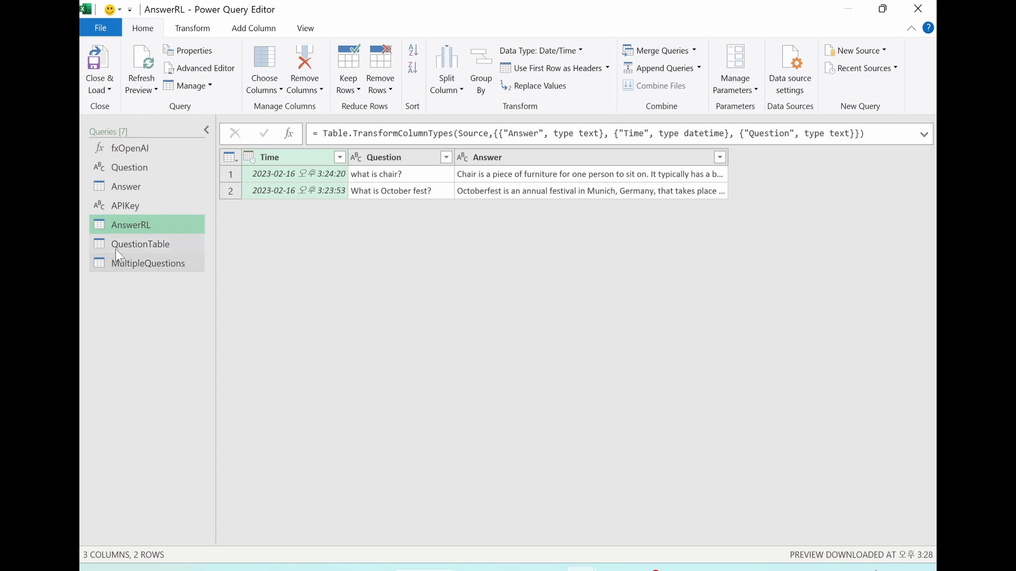
left_click(147, 263)
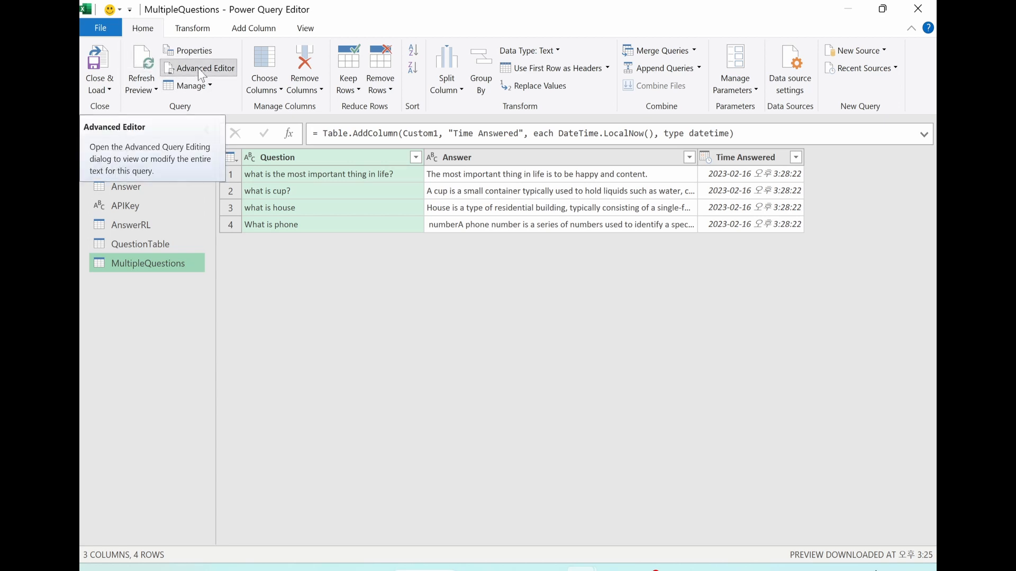
left_click(204, 68)
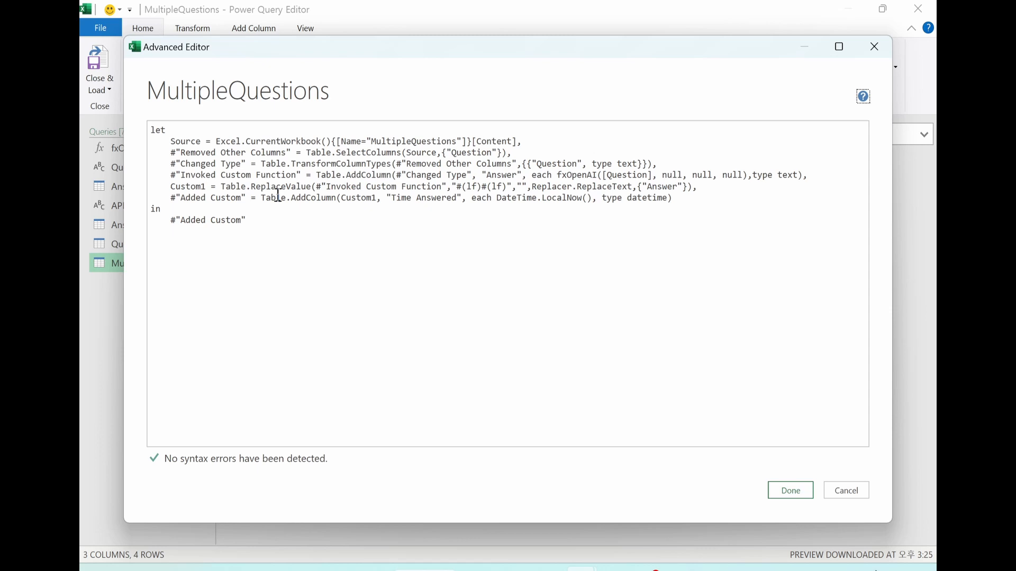
mouse_move(606, 315)
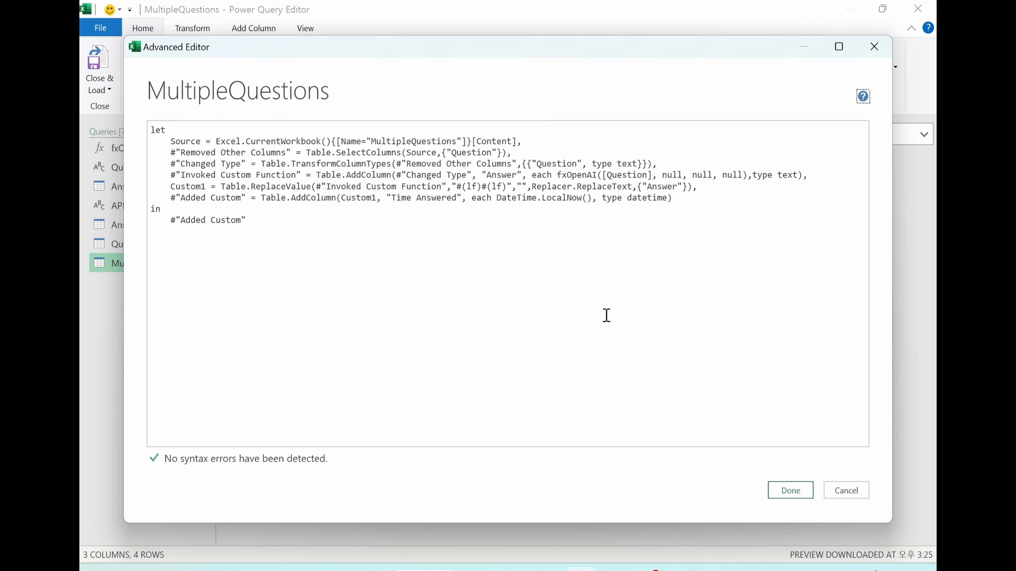
left_click(789, 490)
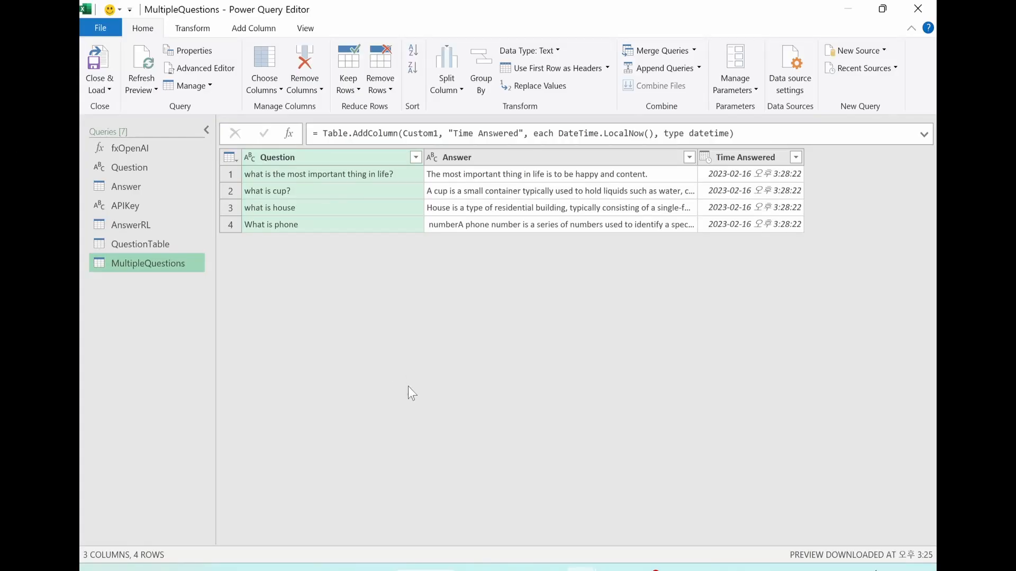
mouse_move(377, 396)
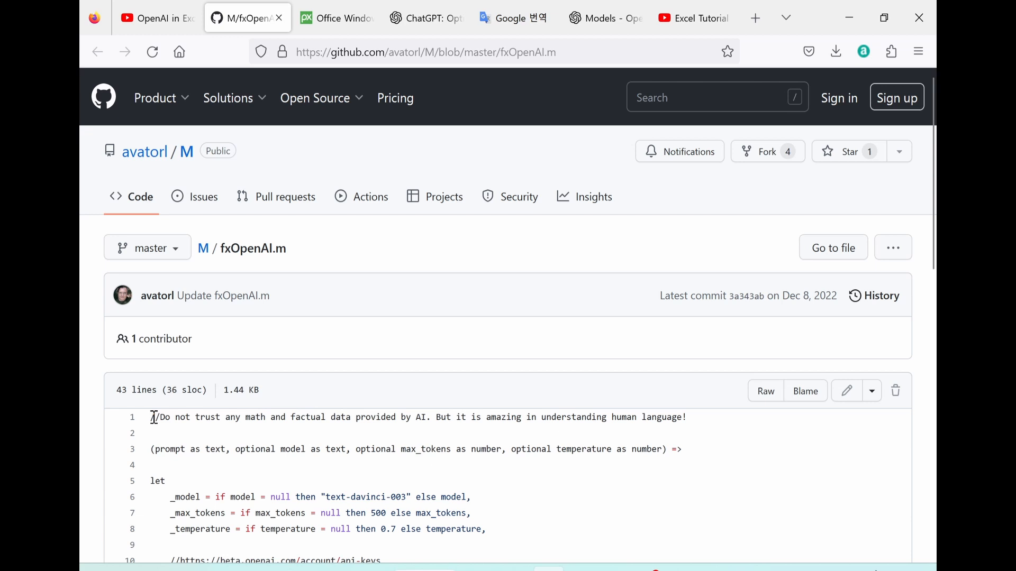
- Select the fxOpenAI.m function source on the GitHub avatorl/M page
left_click_drag(152, 416, 473, 528)
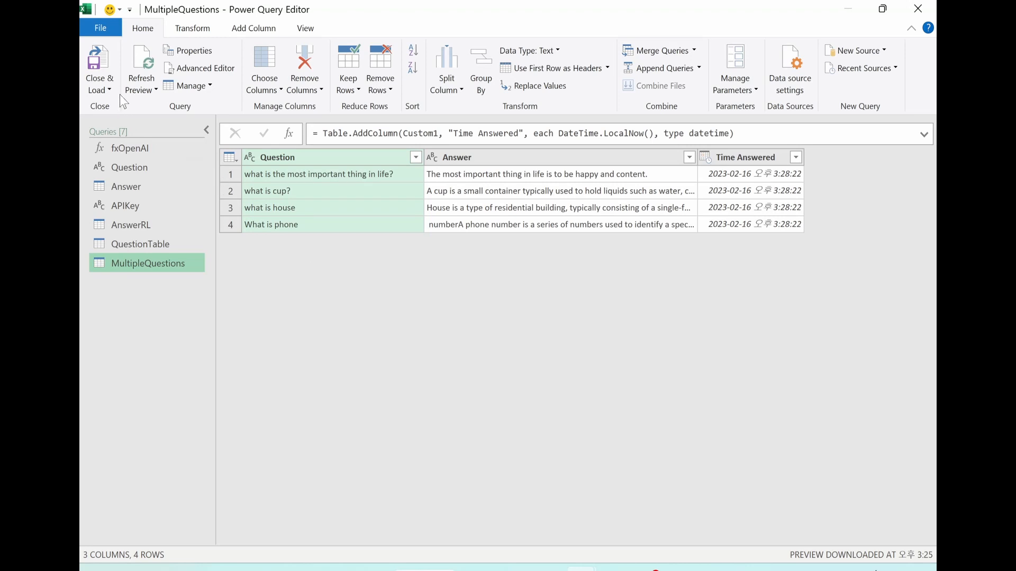
mouse_move(855, 51)
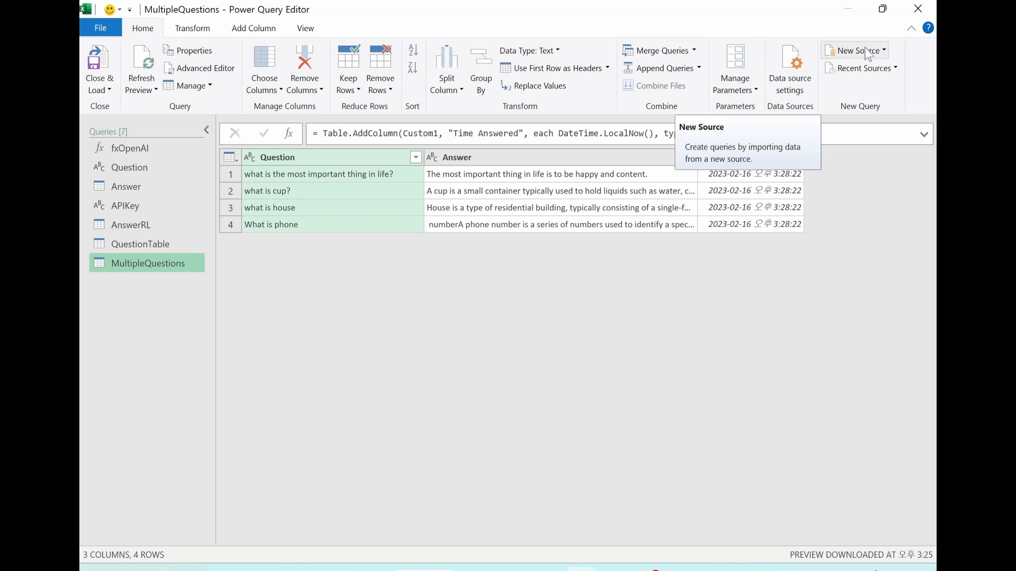
- Create blank query Query1 and paste in the fxOpenAI function code
left_click(855, 51)
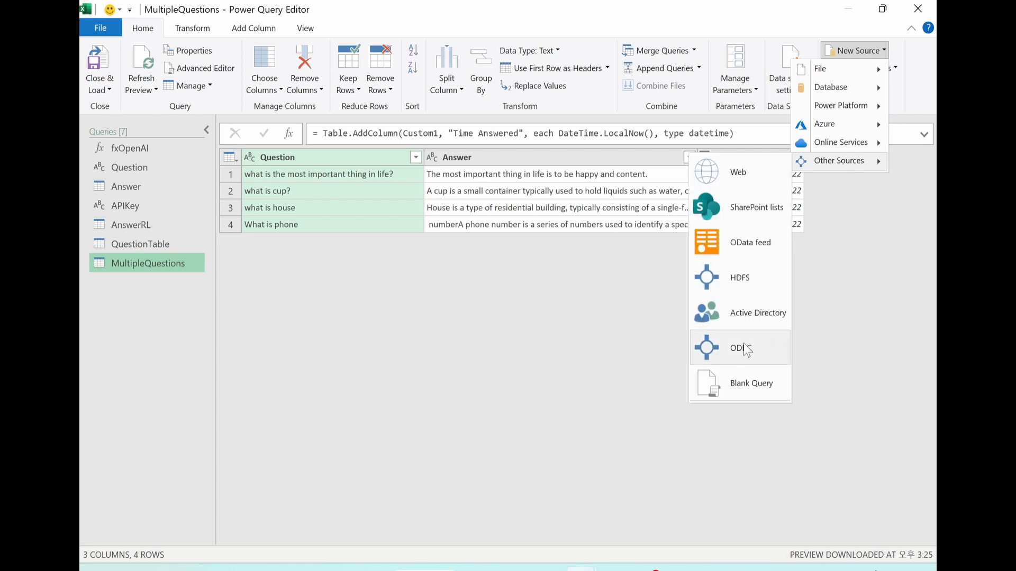
left_click(751, 383)
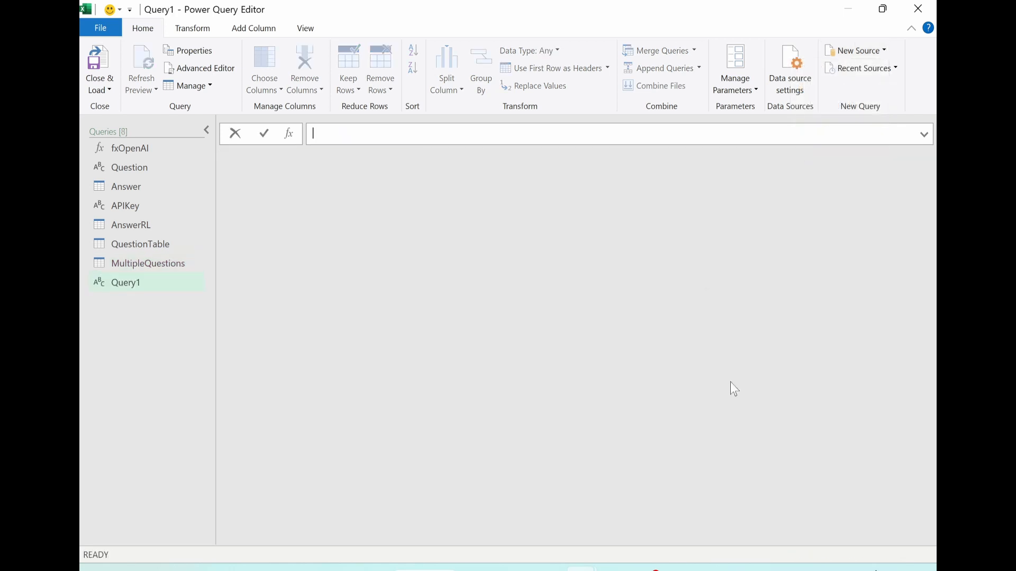
left_click(204, 68)
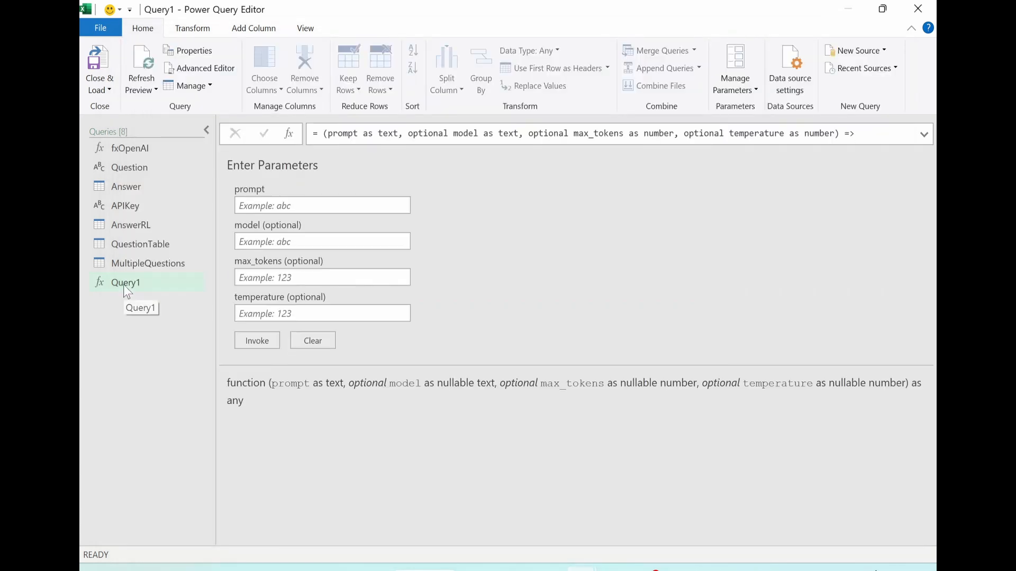
- Rename Query1 to fxOpenAI_Original in the Queries pane
double_click(127, 283)
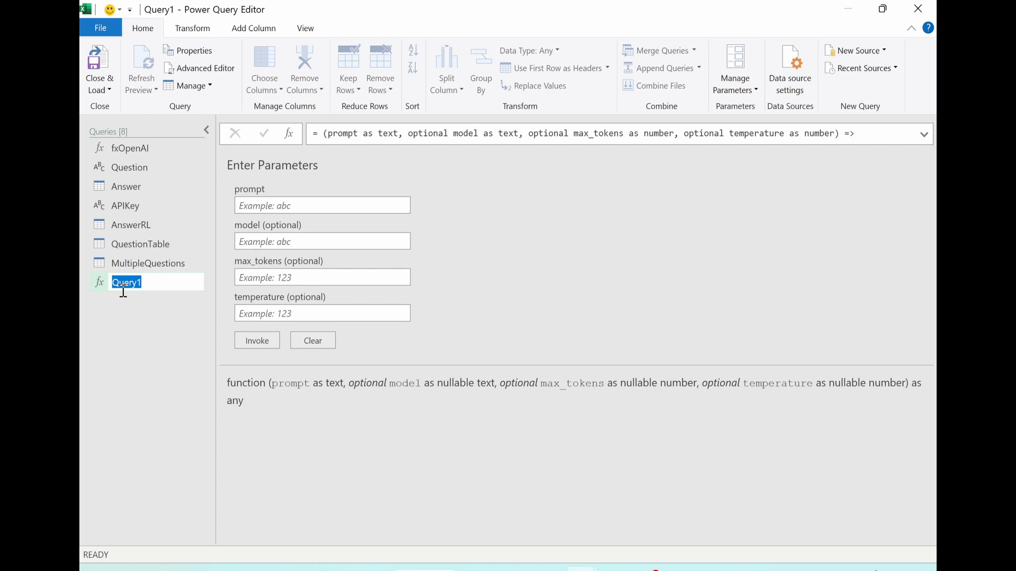
type("fxOpenAI_Original")
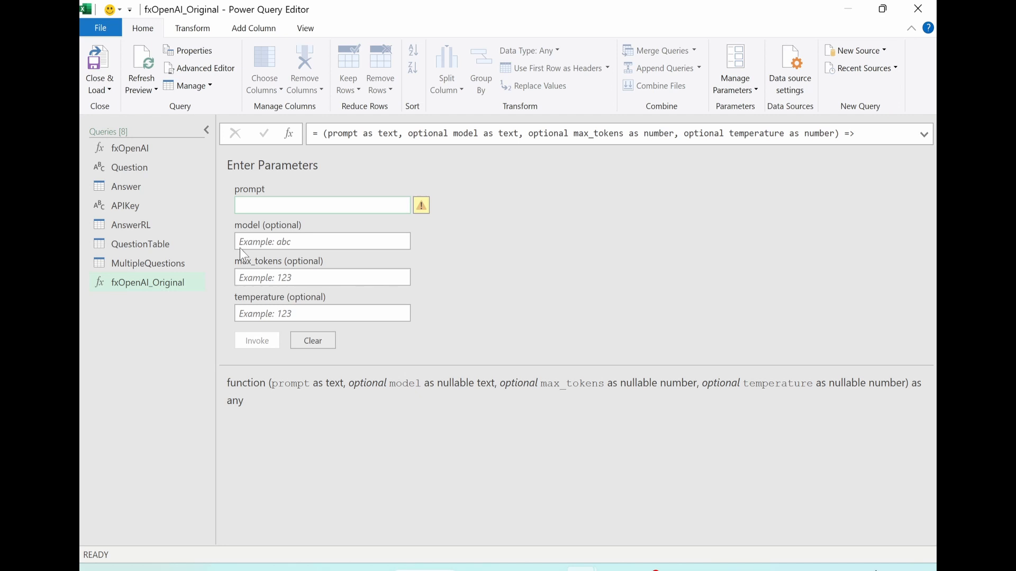
mouse_move(577, 340)
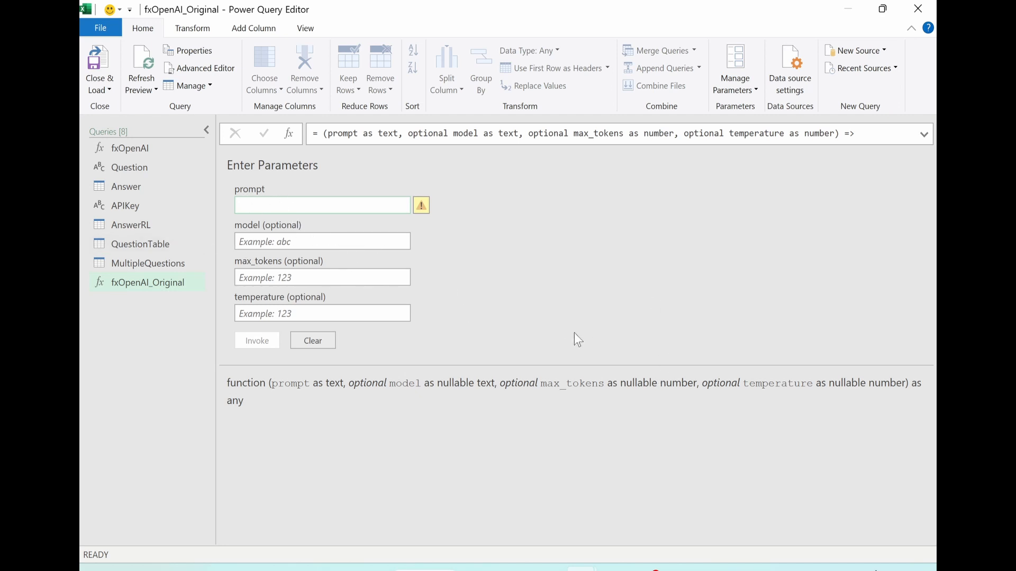
- Invoke fxOpenAI_Original with 'what is door?' and cancel the failed credentials prompt
type("what is door?")
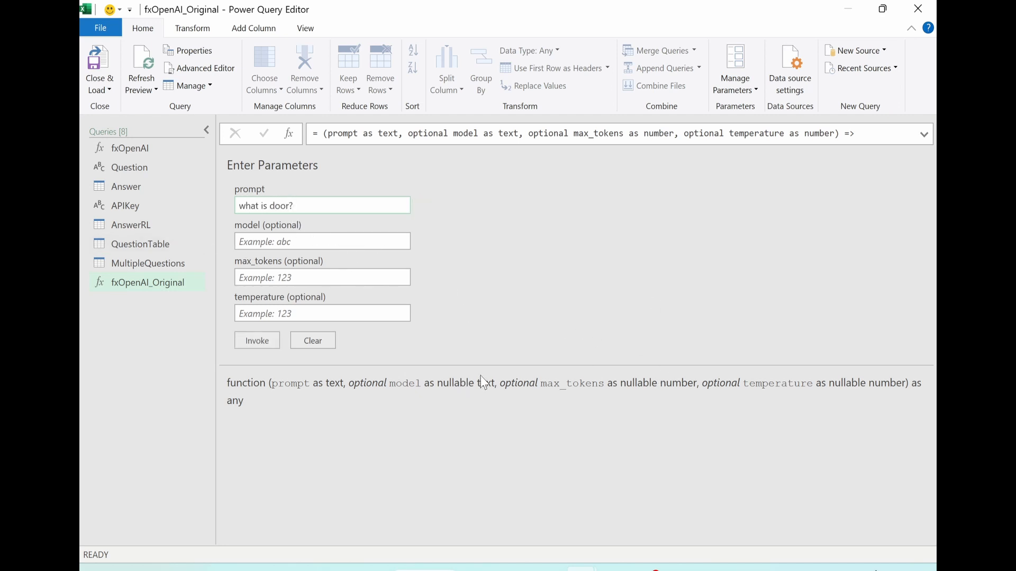
left_click(257, 340)
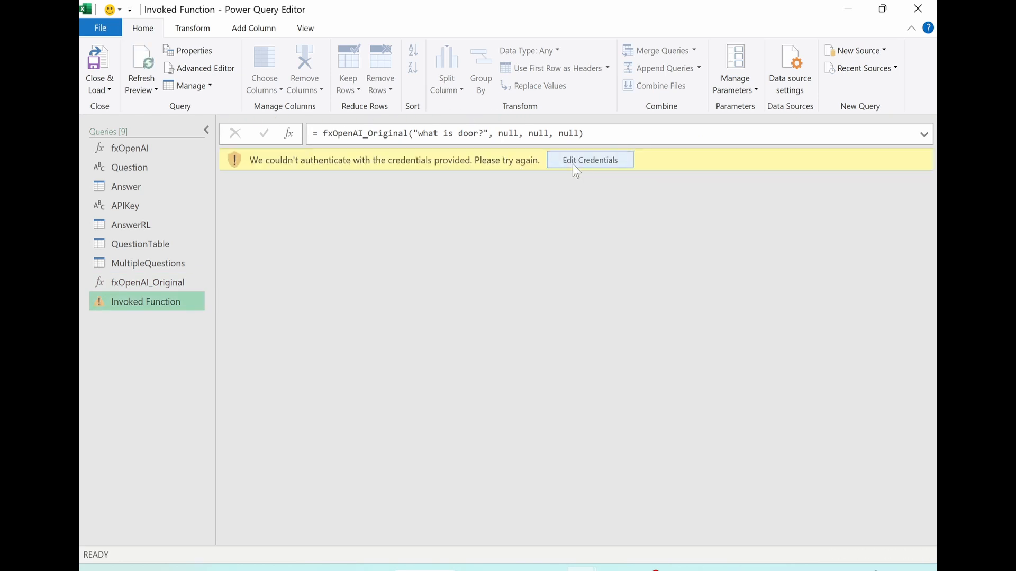
left_click(588, 160)
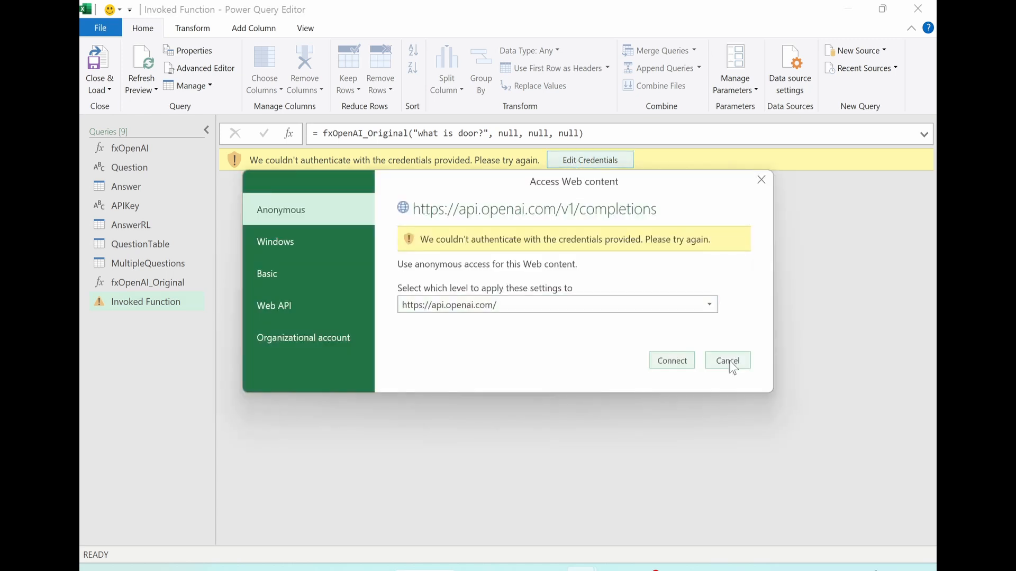
left_click(726, 361)
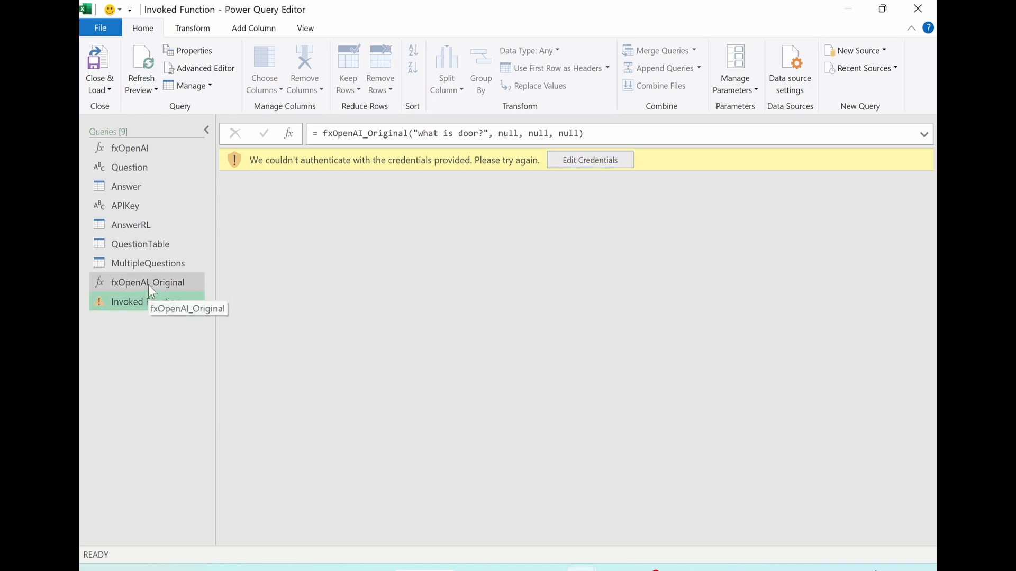
left_click(148, 282)
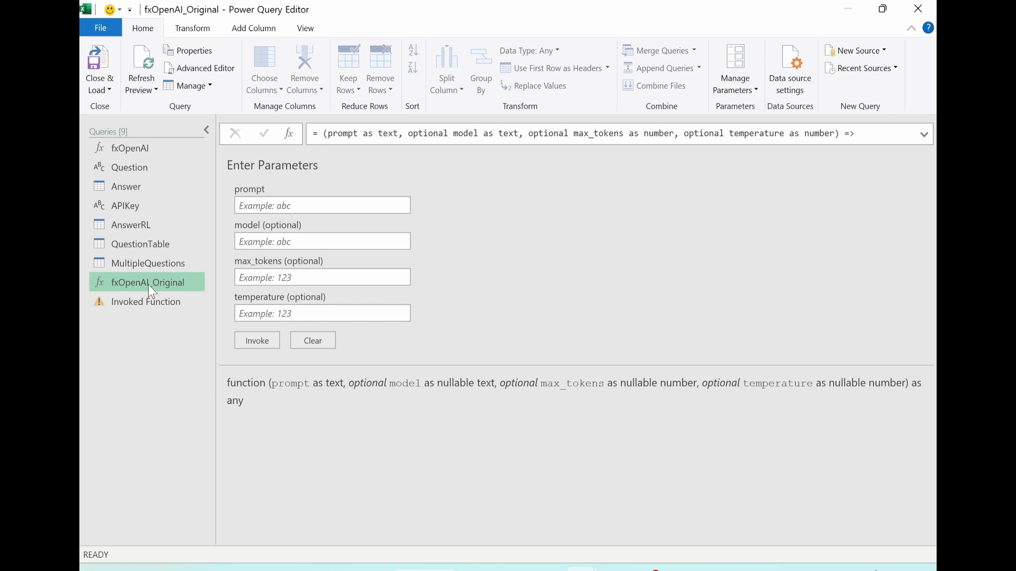
- Replace the <API_KEY> placeholder in fxOpenAI_Original's code, then preview Invoked Function
left_click(204, 69)
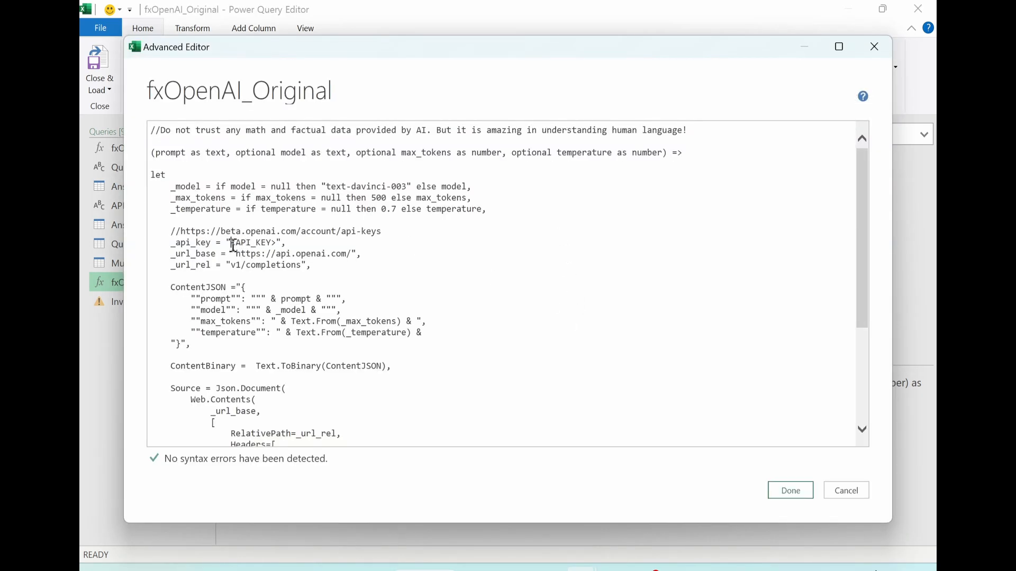
double_click(253, 243)
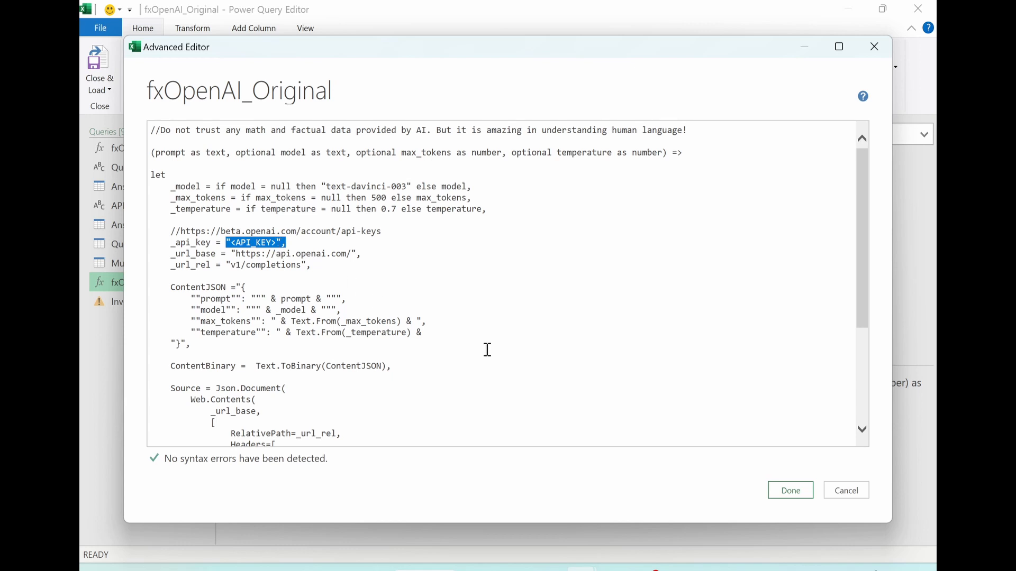
left_click(250, 243)
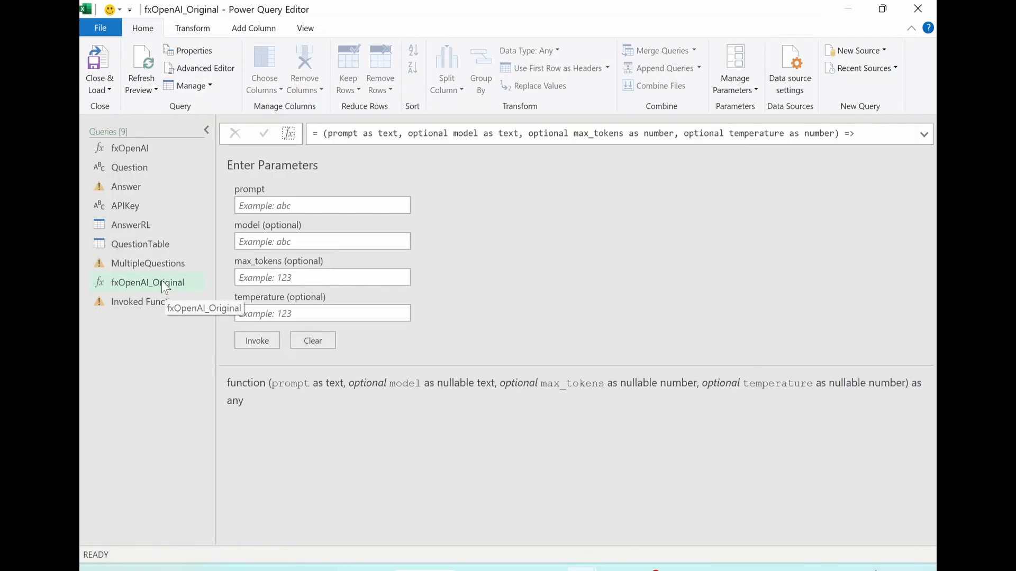
left_click(145, 301)
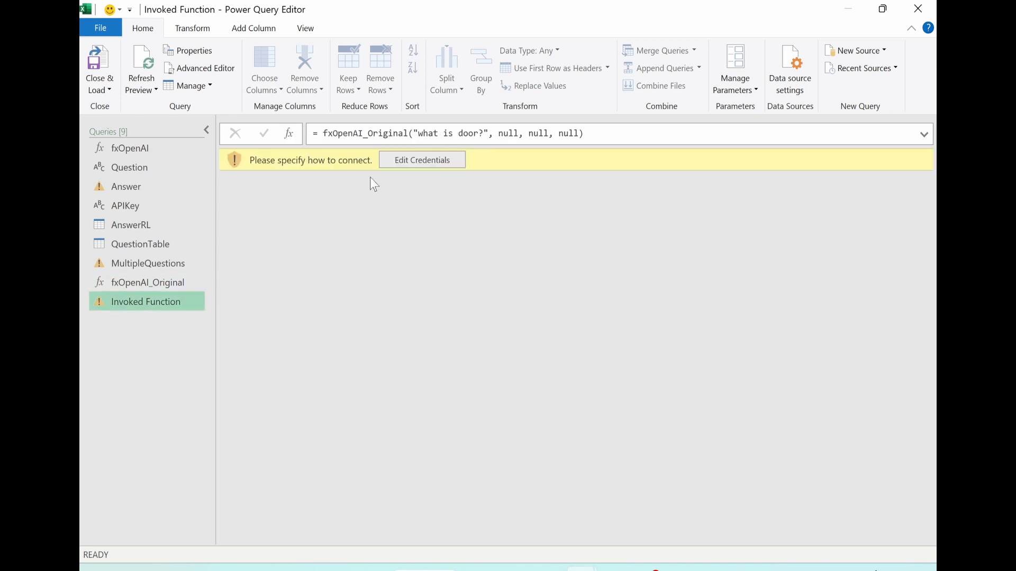
- Connect anonymously to api.openai.com so Invoked Function returns a paragraph describing a door
left_click(421, 160)
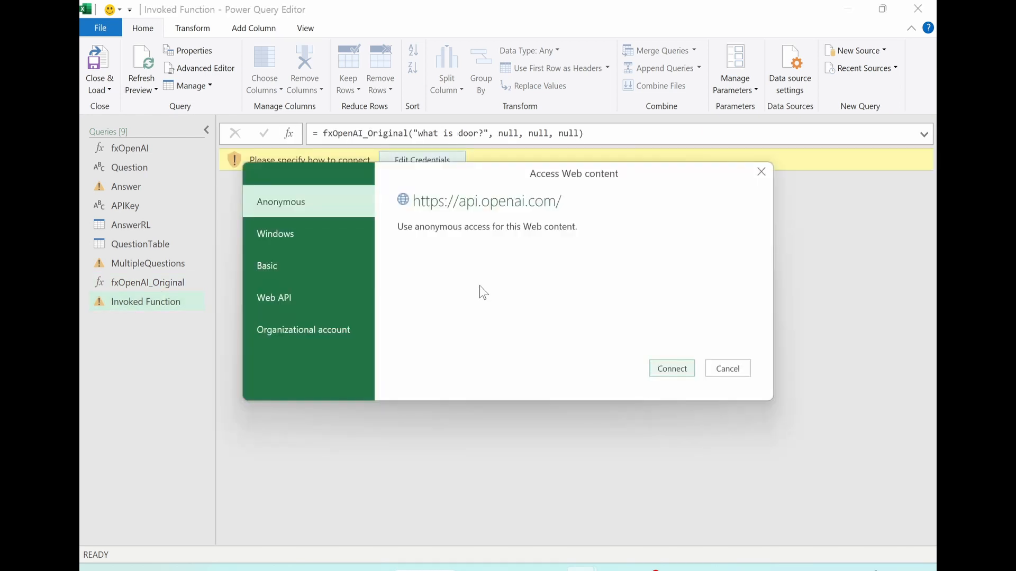
left_click(671, 369)
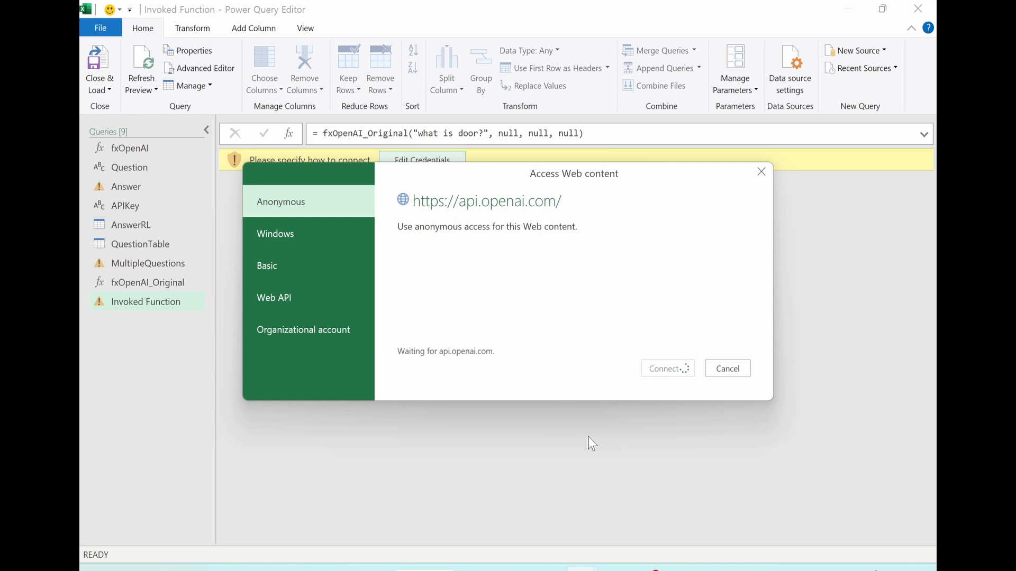
left_click(666, 369)
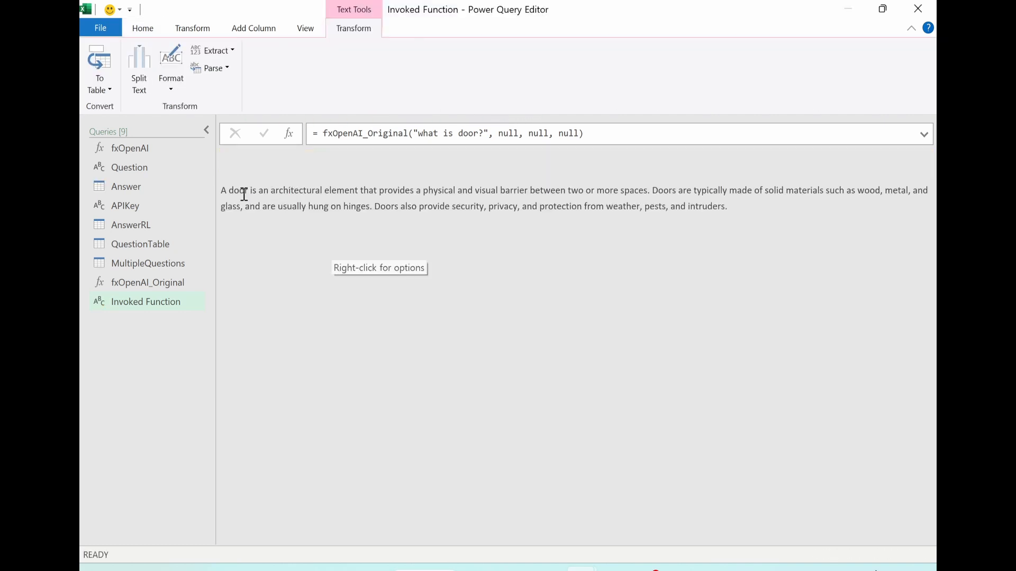
mouse_move(784, 297)
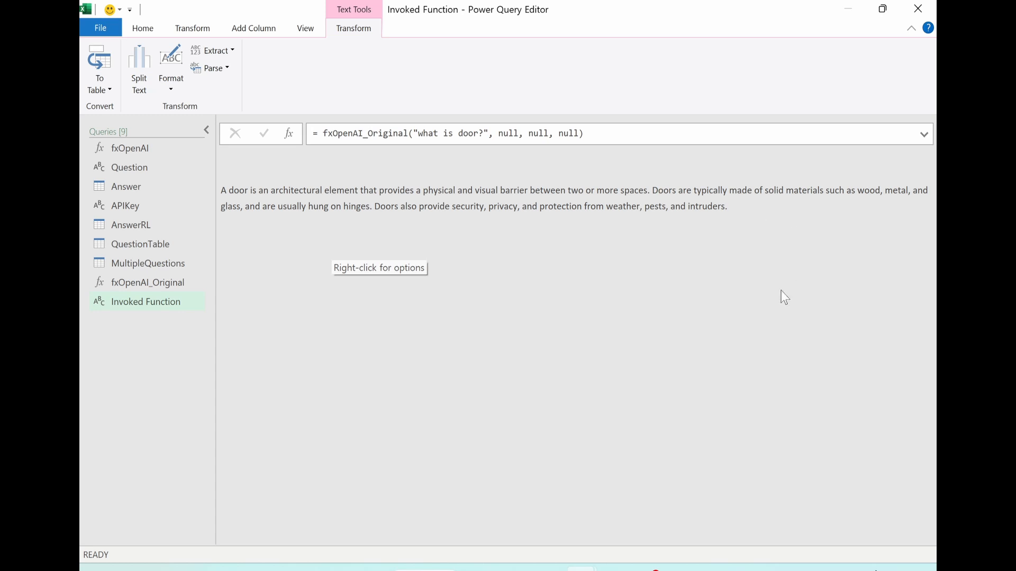
mouse_move(433, 328)
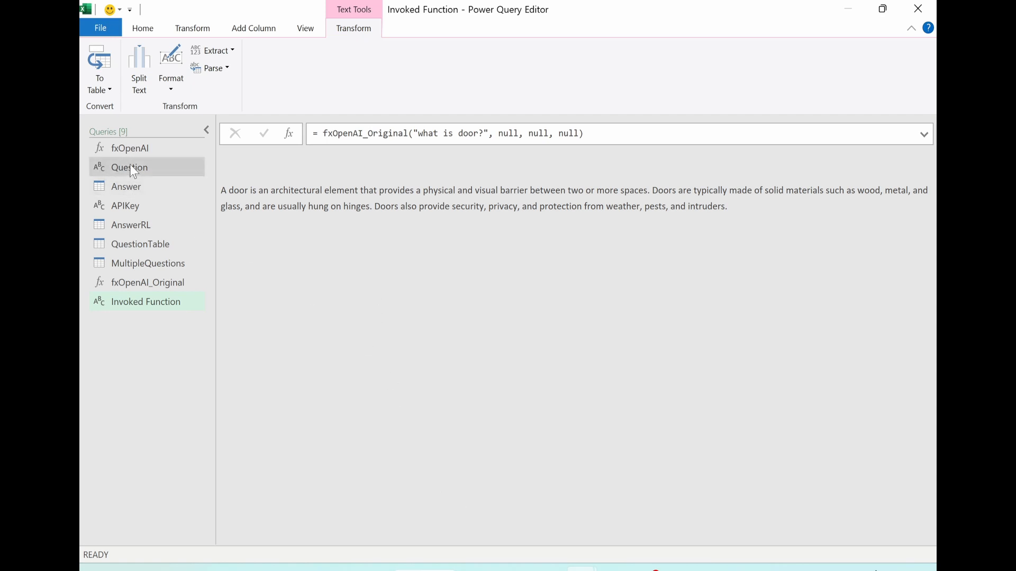
mouse_move(126, 187)
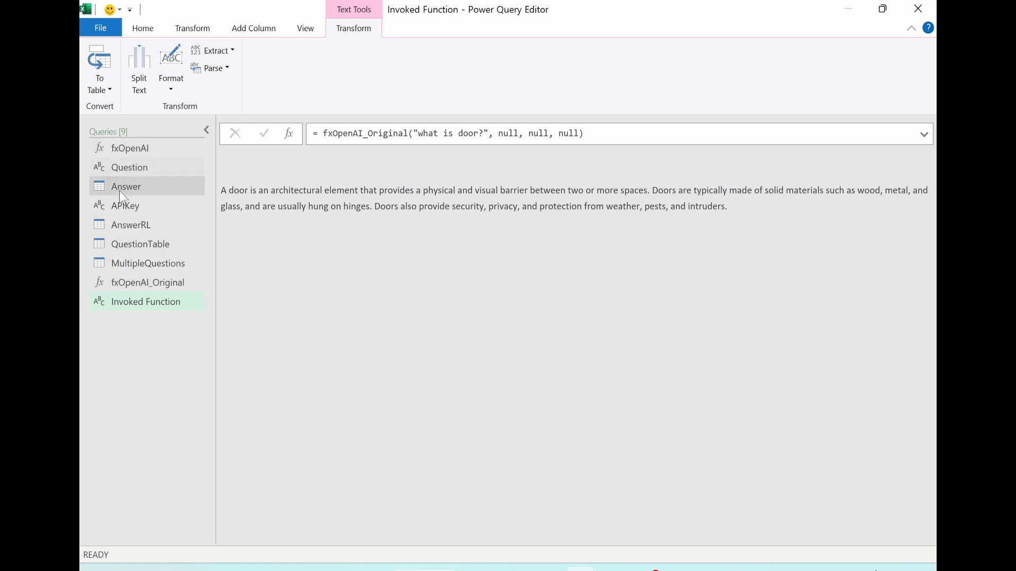
mouse_move(143, 308)
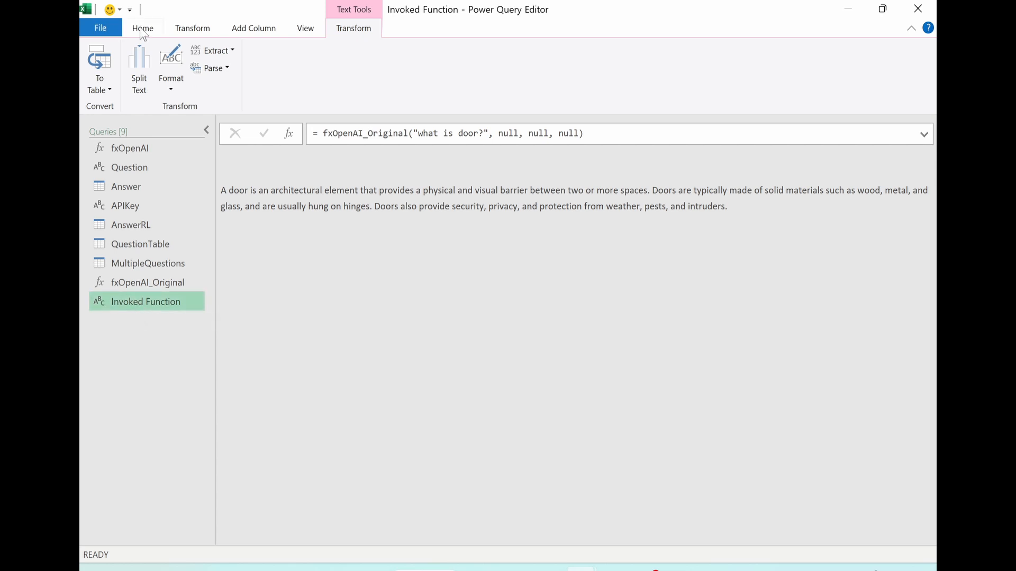
mouse_move(147, 263)
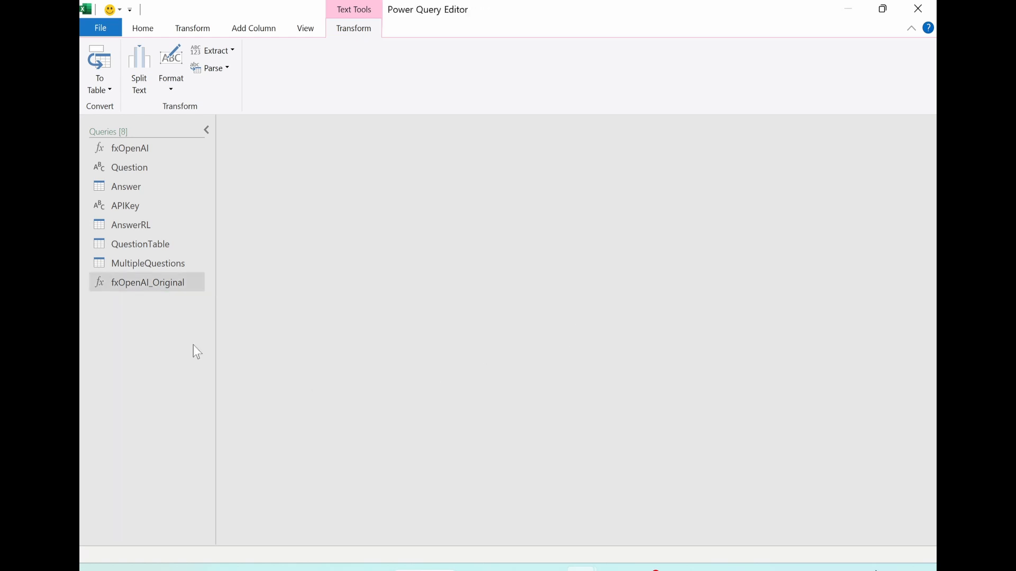
- Delete the fxOpenAI_Original and Invoked Function test queries, then Close & Load
left_click(148, 282)
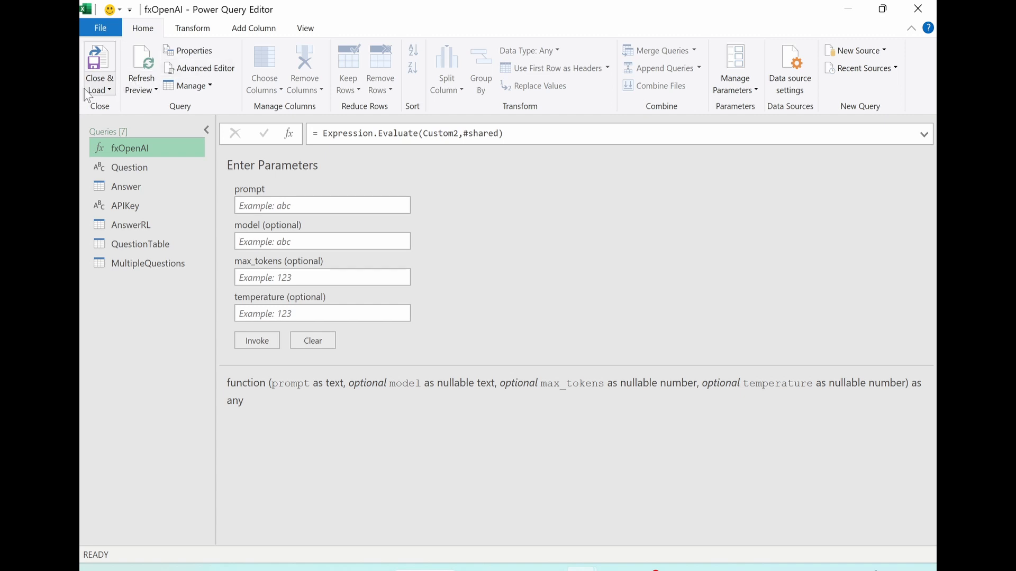
mouse_move(99, 78)
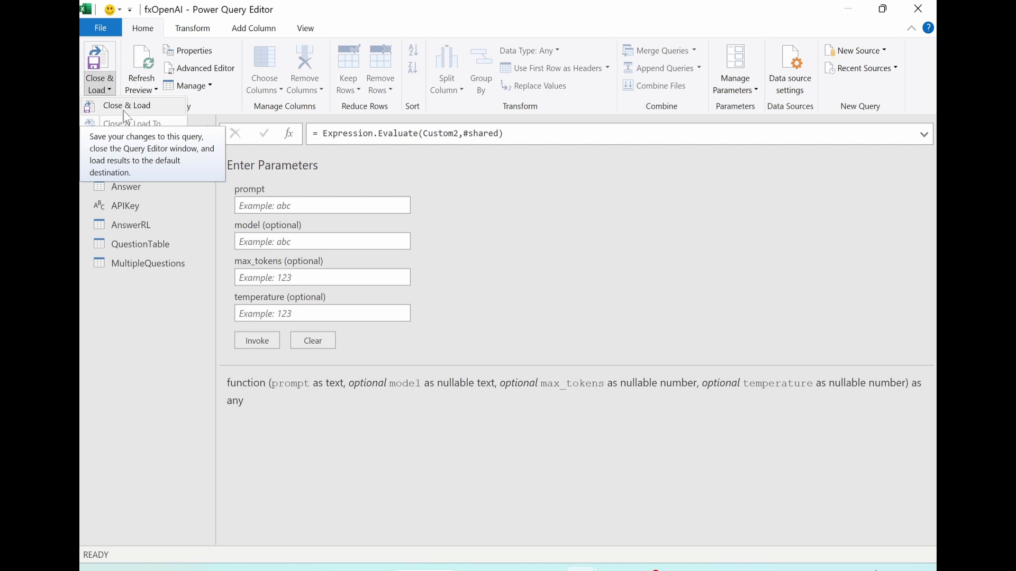
left_click(99, 105)
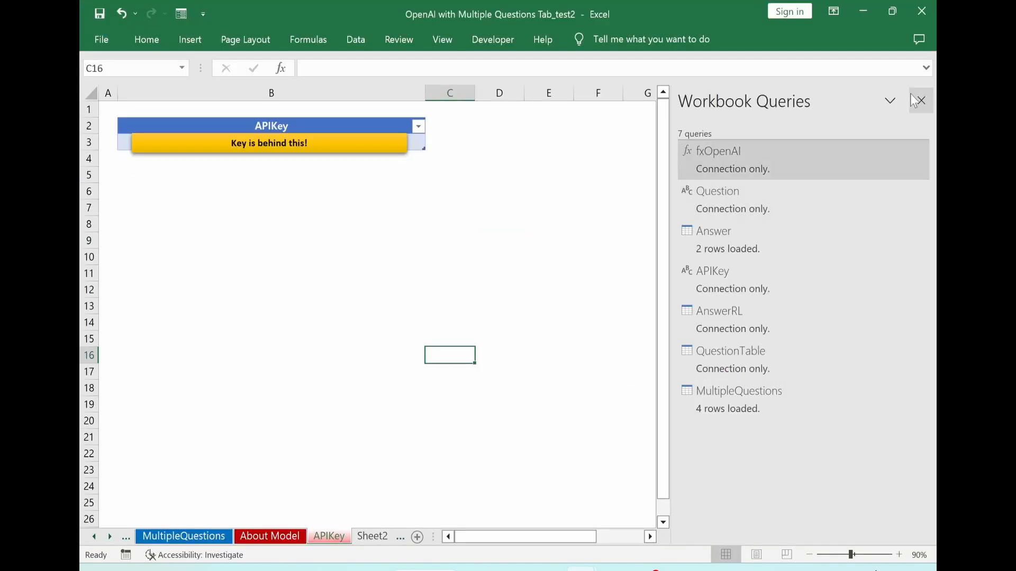
- Close the Workbook Queries pane and revisit the Question and About Model sheets
left_click(919, 101)
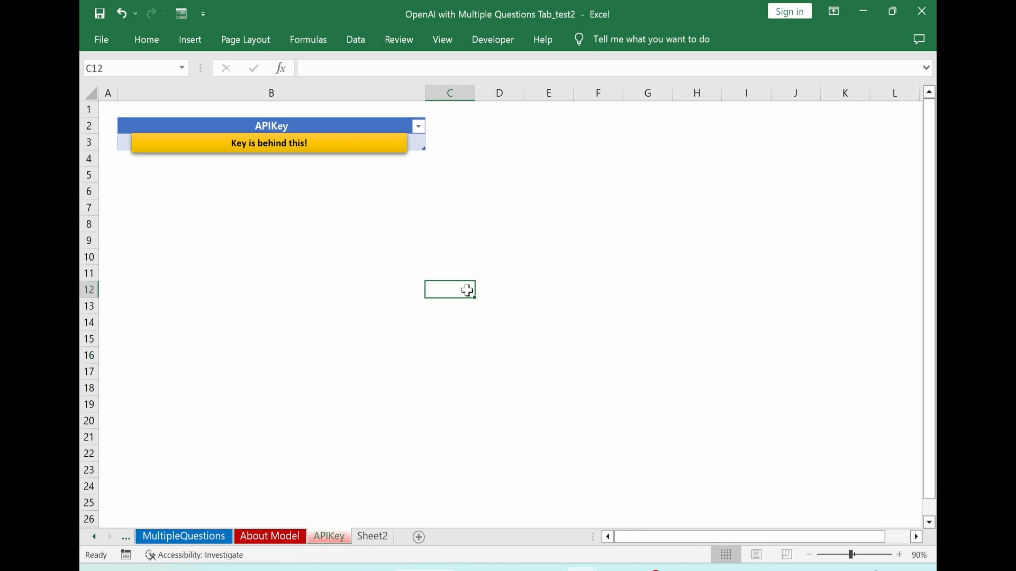
left_click(160, 536)
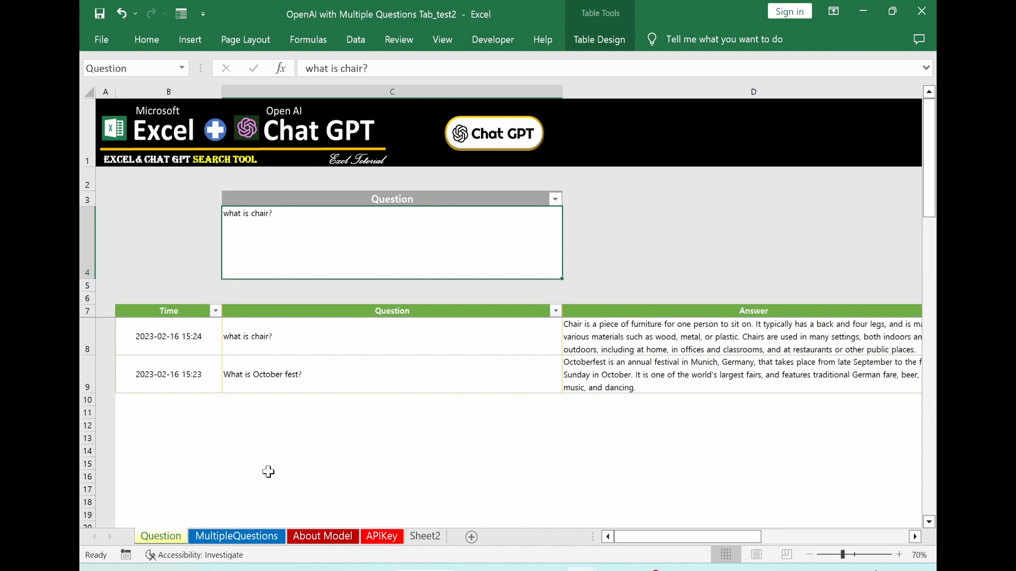
mouse_move(474, 464)
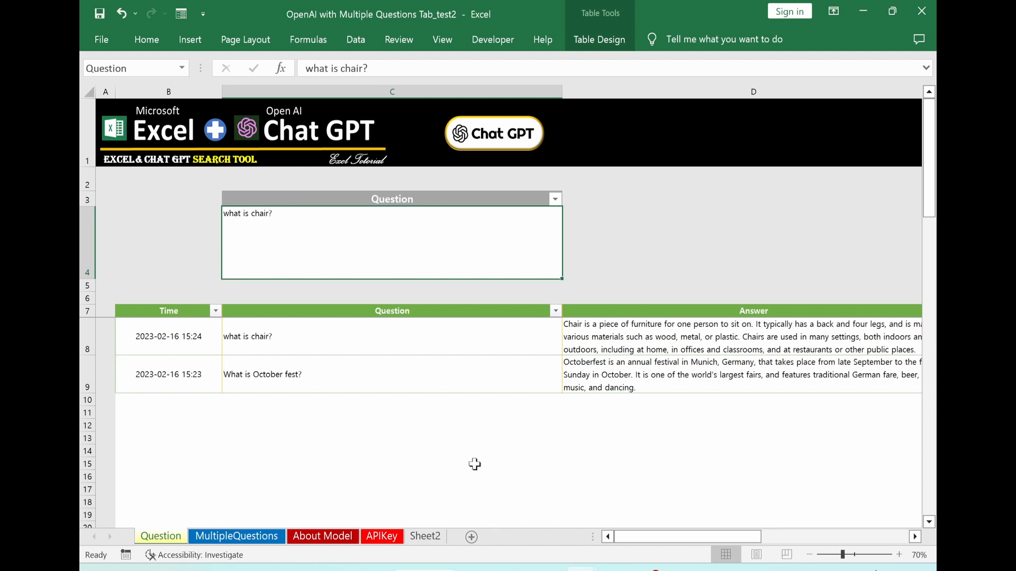
mouse_move(451, 479)
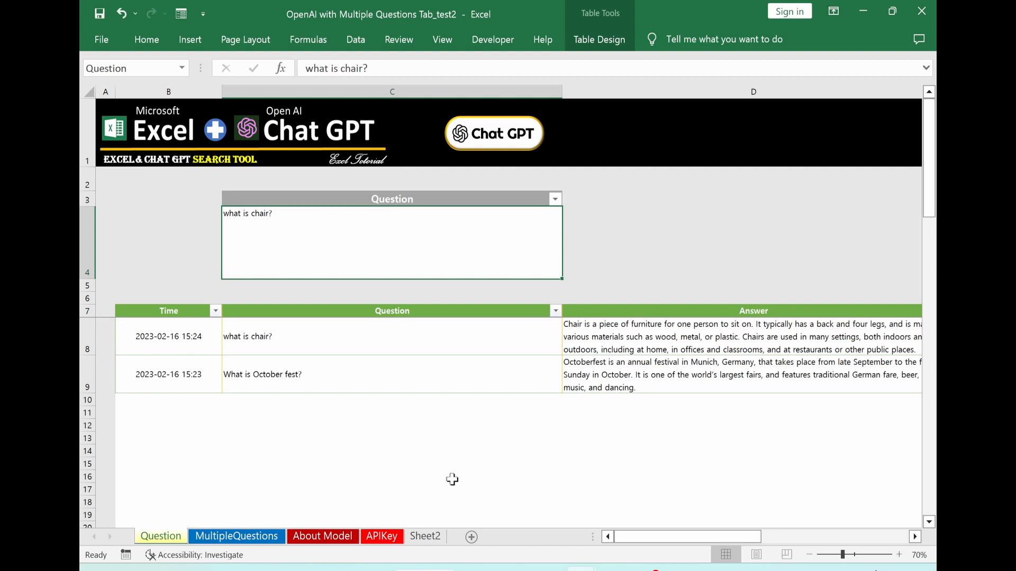
left_click(322, 536)
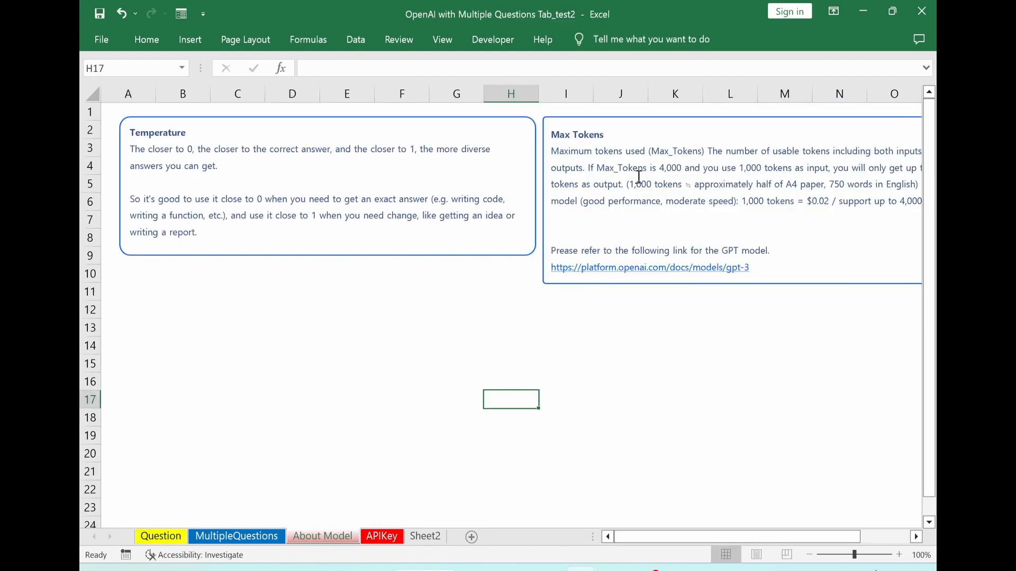
mouse_move(660, 167)
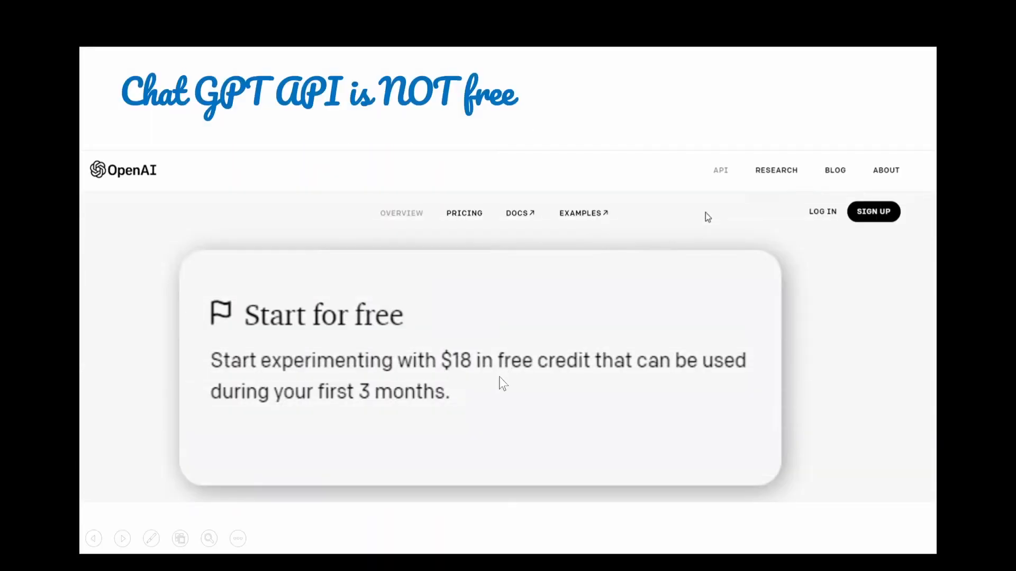
mouse_move(591, 403)
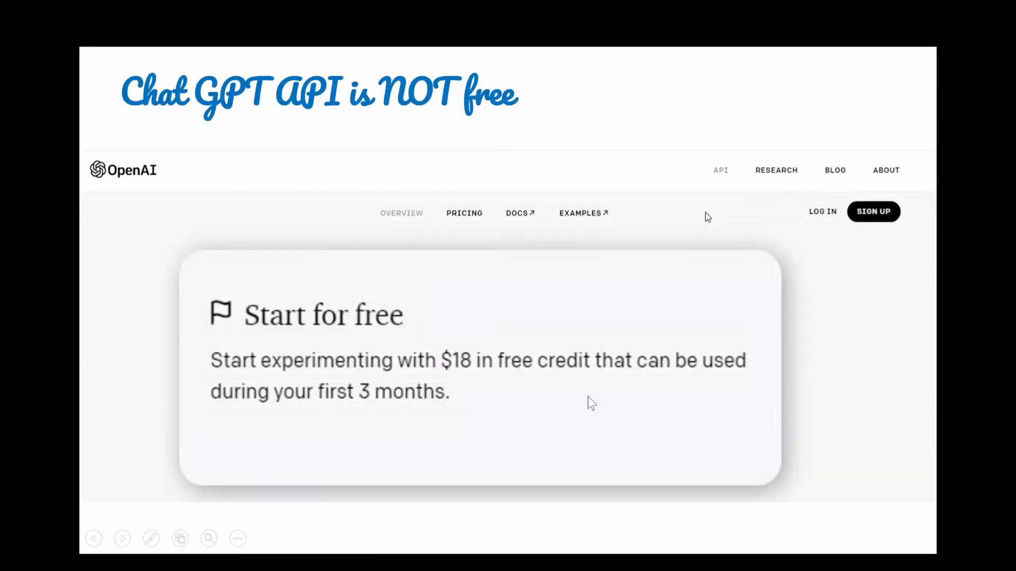
mouse_move(365, 410)
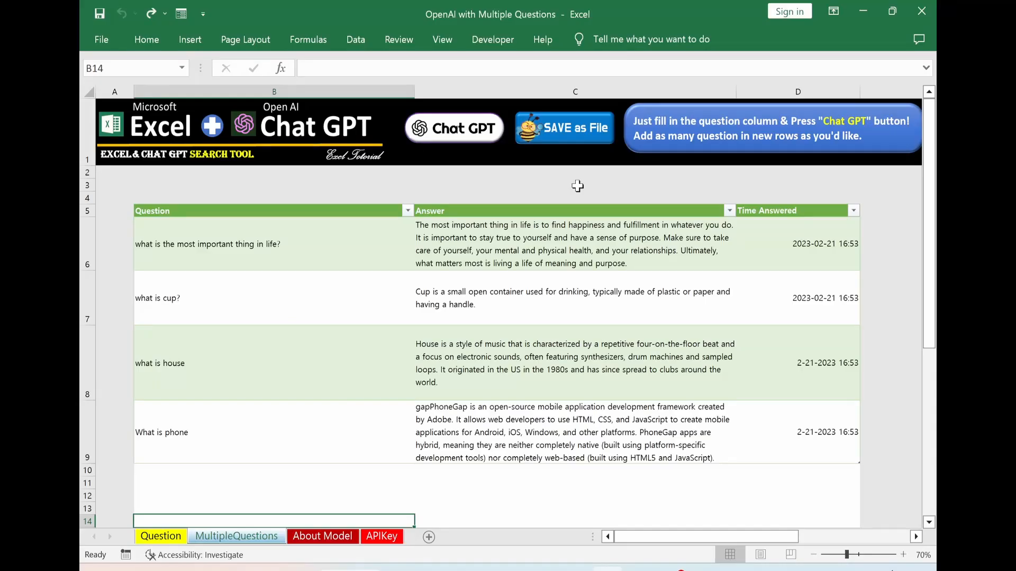
mouse_move(602, 128)
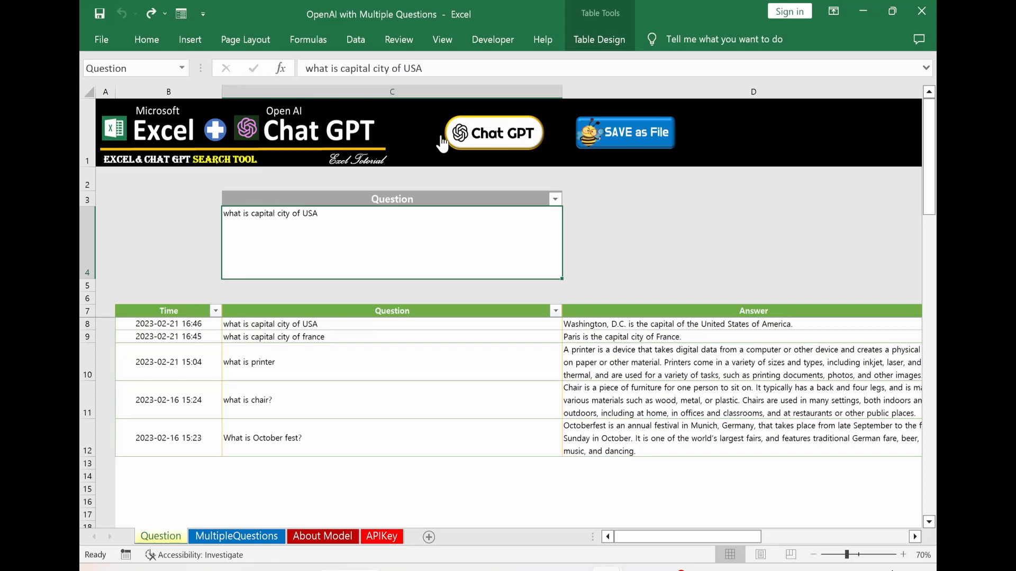
mouse_move(548, 167)
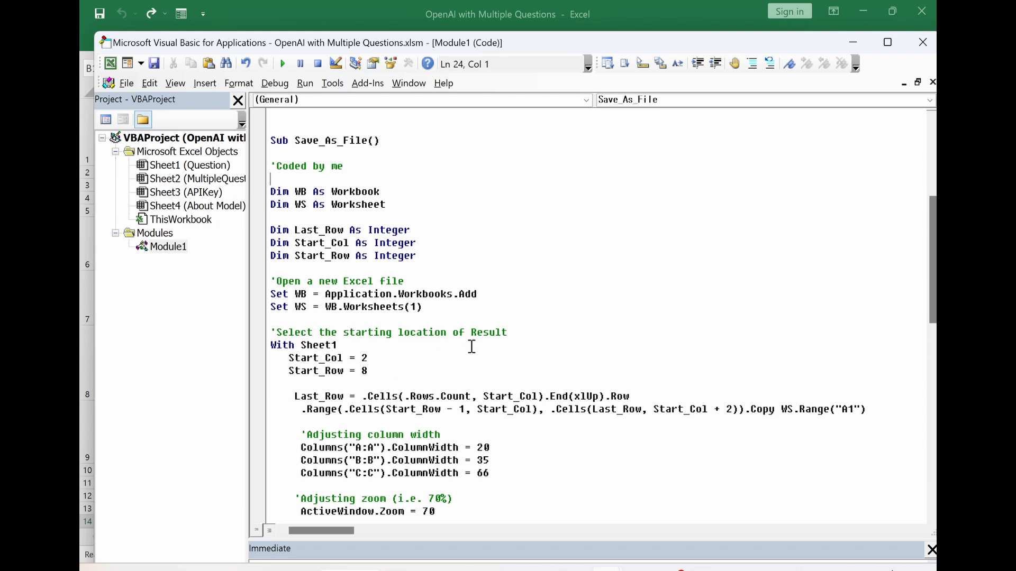
- Scroll through Module1's Save_As_File and Save_As_File_Multiple_Q code, highlighting Sheet2 as the copy source
scroll("down", 3)
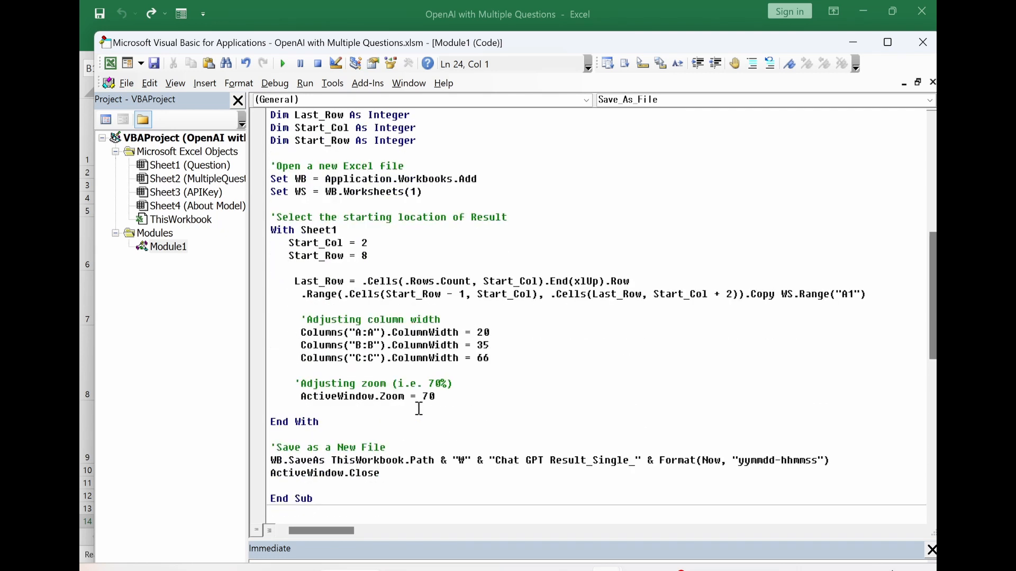
scroll("down", 3)
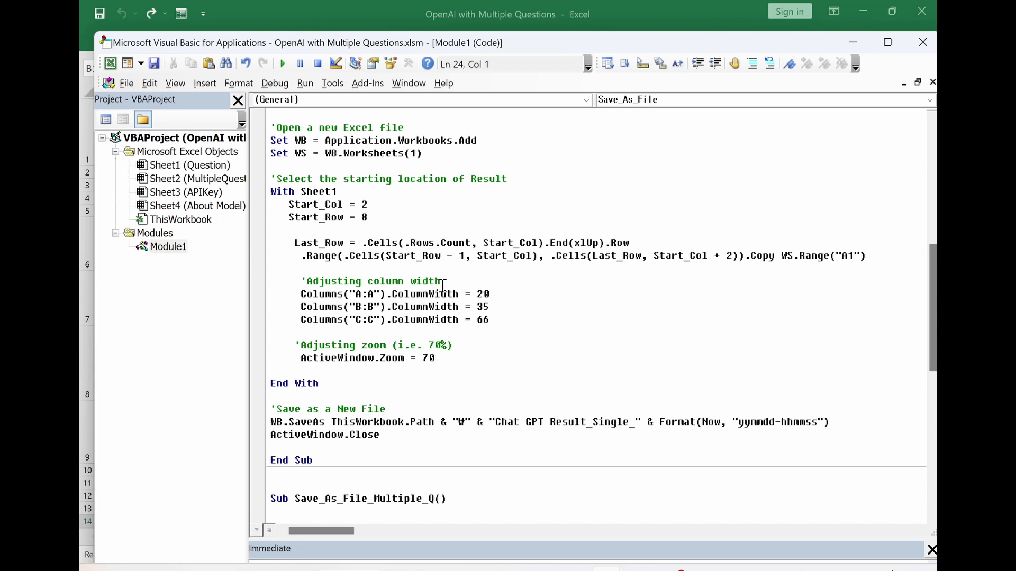
mouse_move(457, 319)
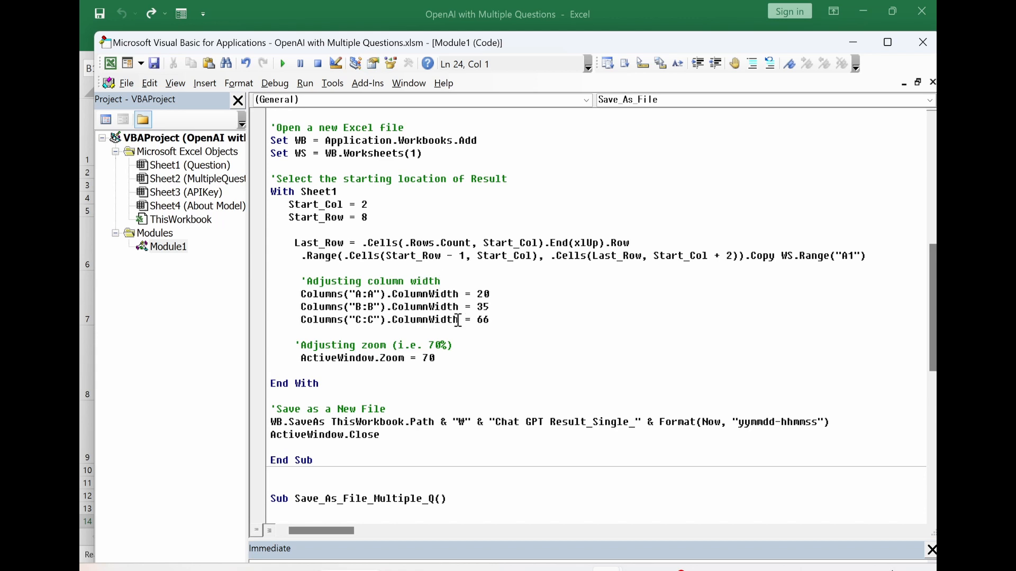
mouse_move(387, 341)
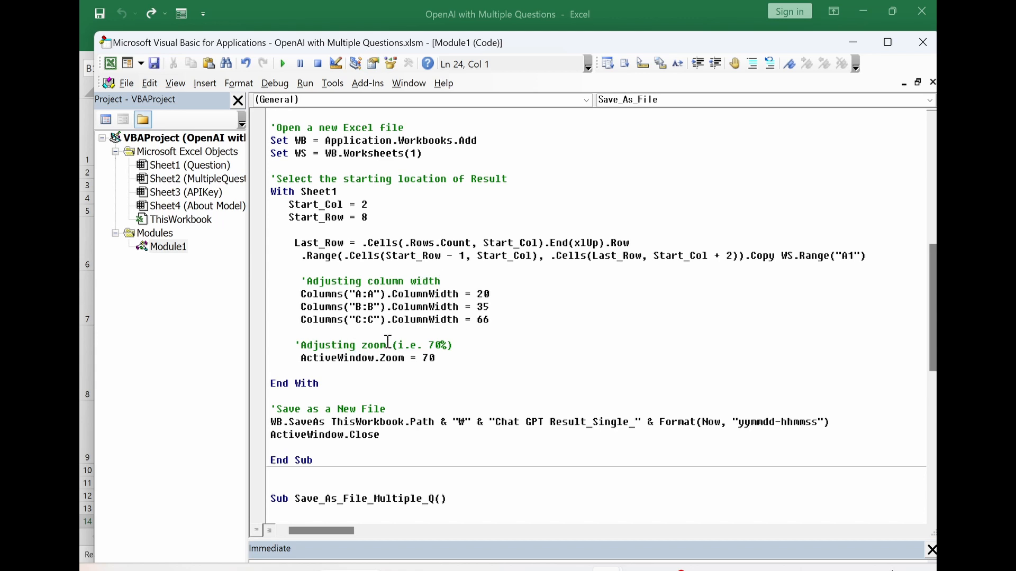
scroll("down", 3)
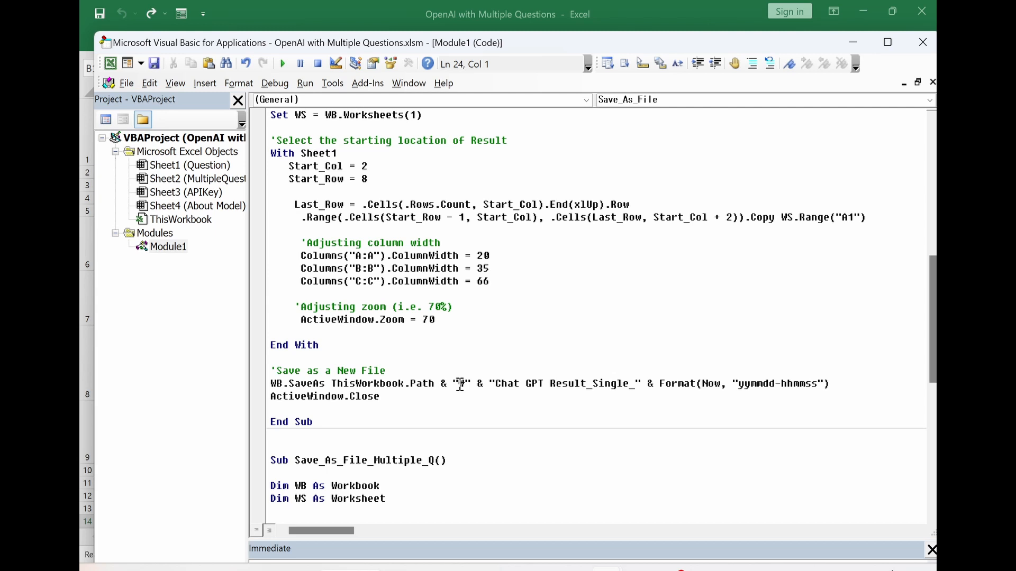
mouse_move(459, 383)
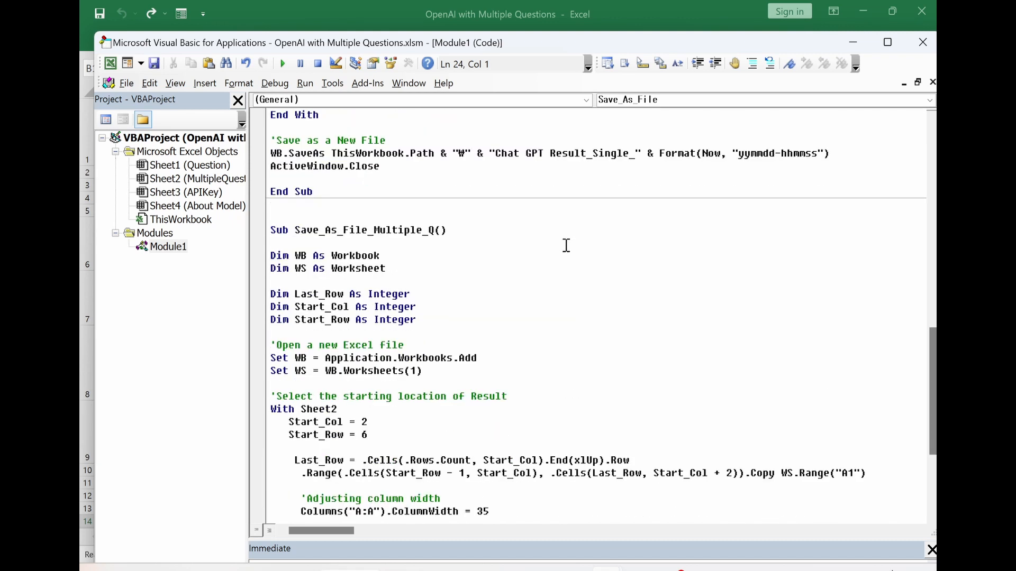
scroll("down", 3)
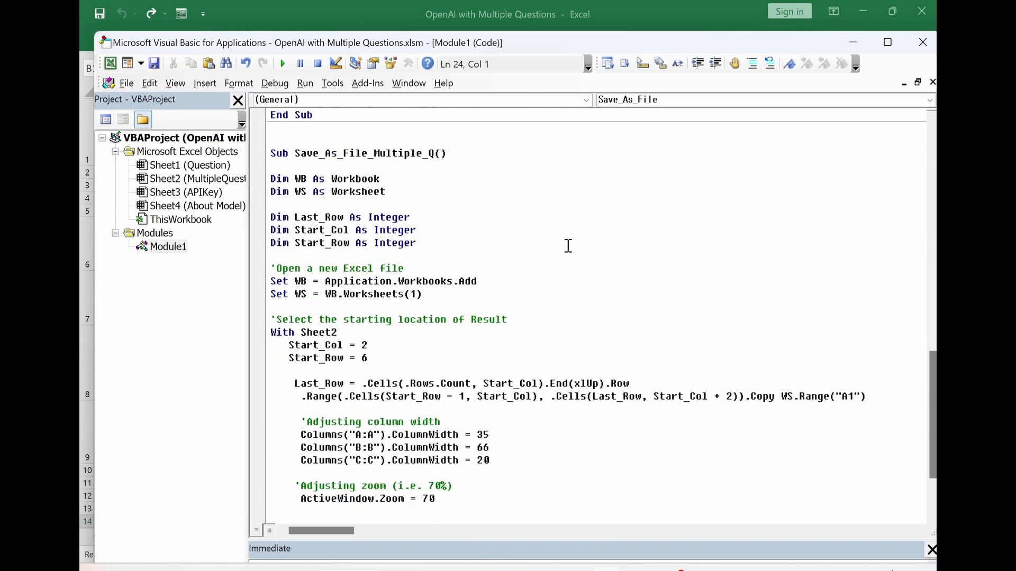
mouse_move(445, 310)
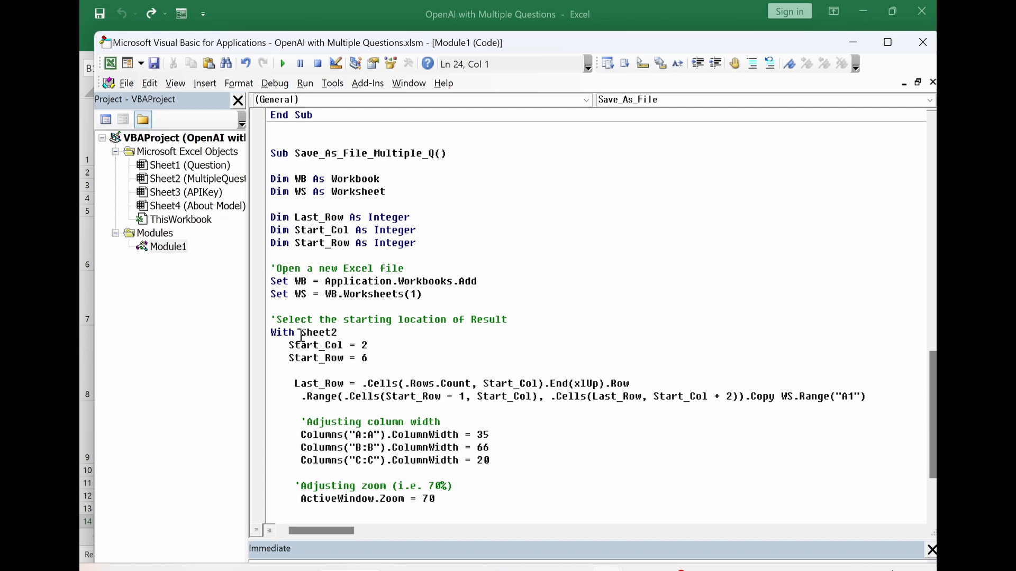
double_click(318, 331)
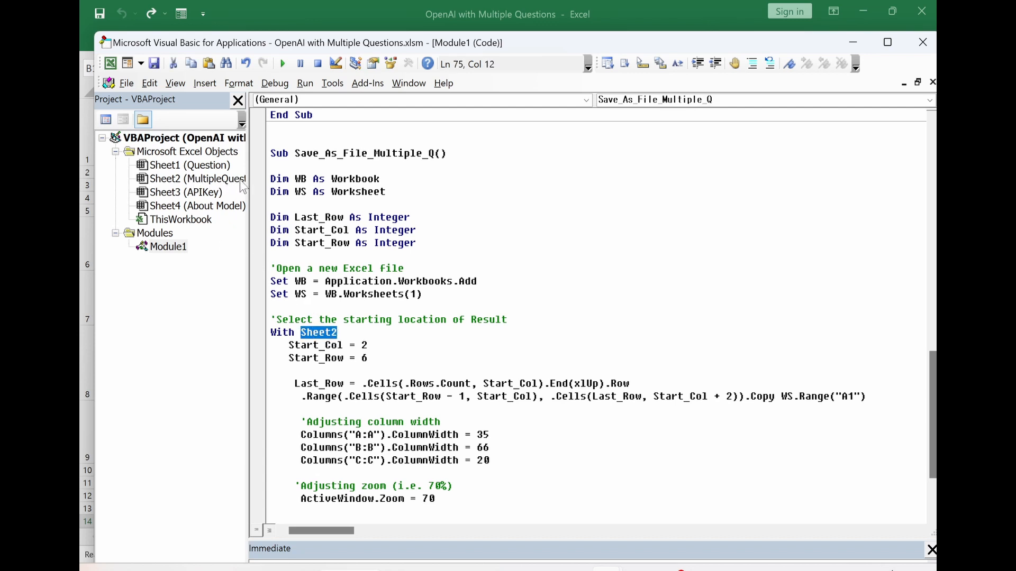
scroll("down", 3)
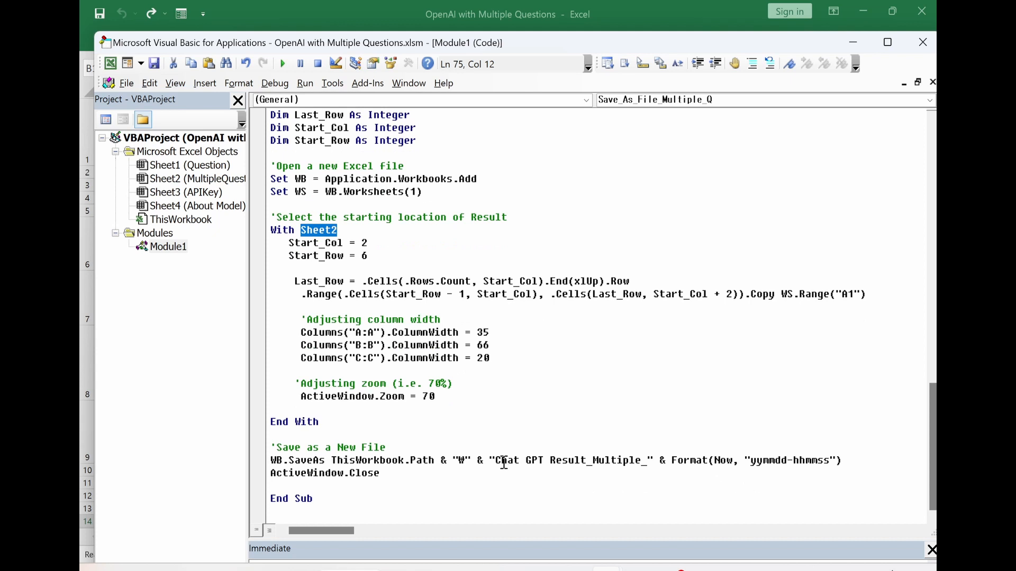